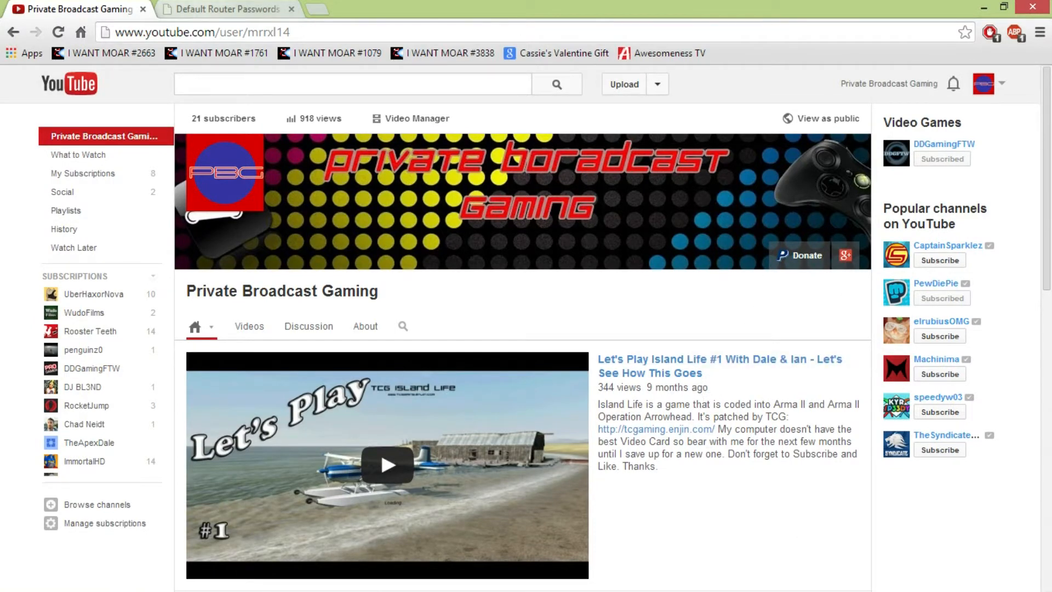
mouse_move(228, 8)
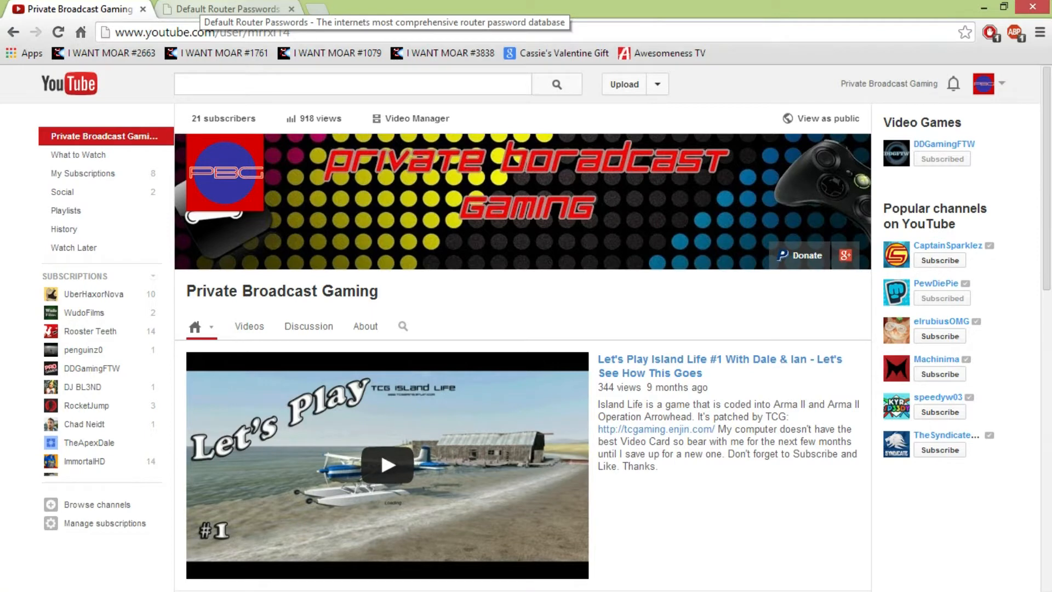
mouse_move(196, 20)
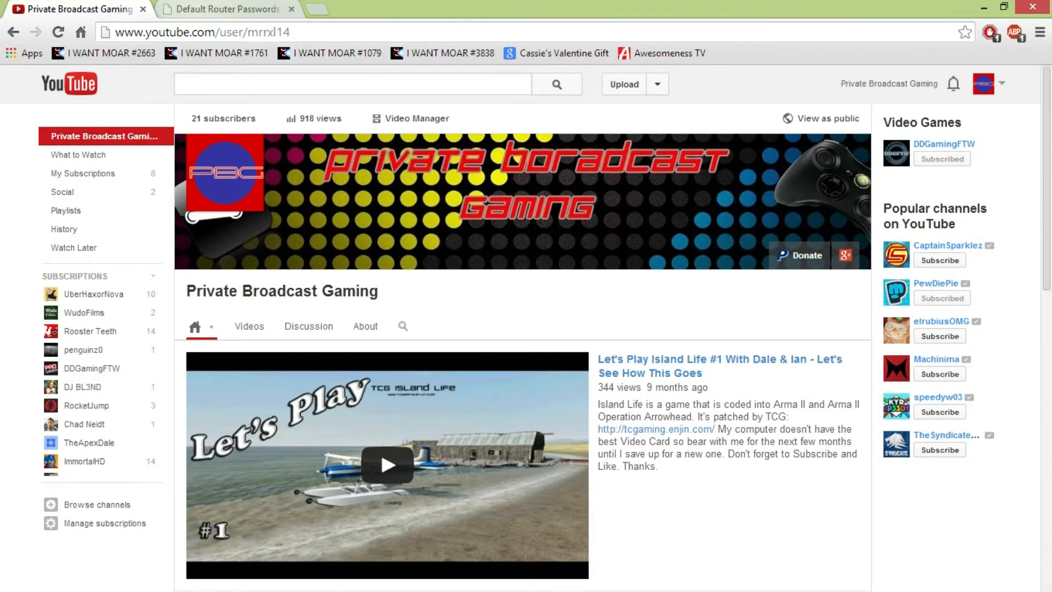
Look up LINKSYS default usernames and passwords via Find Password and review the results.
click(223, 10)
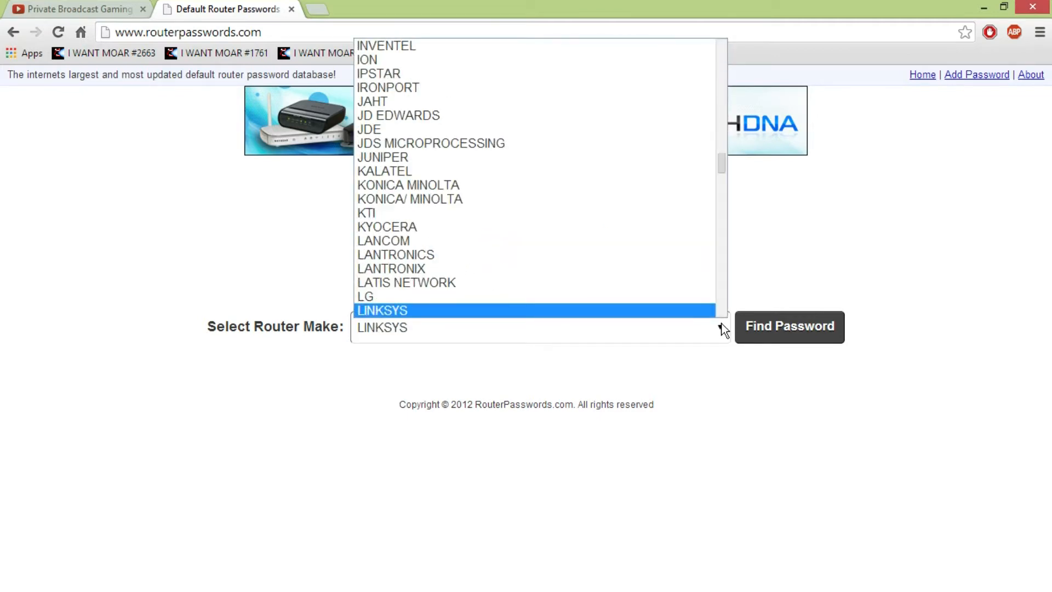
click(788, 326)
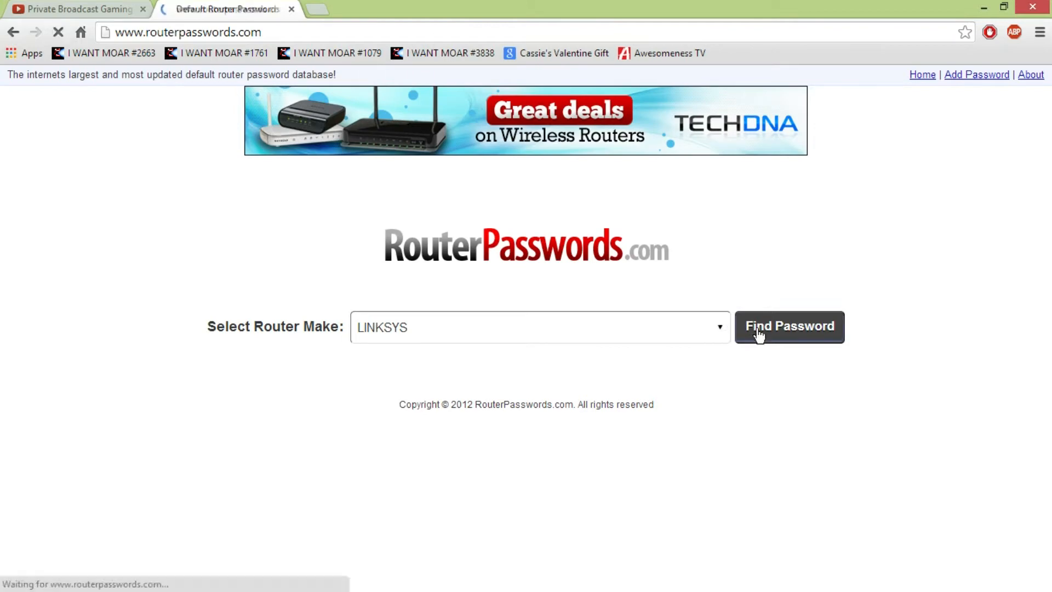
click(789, 326)
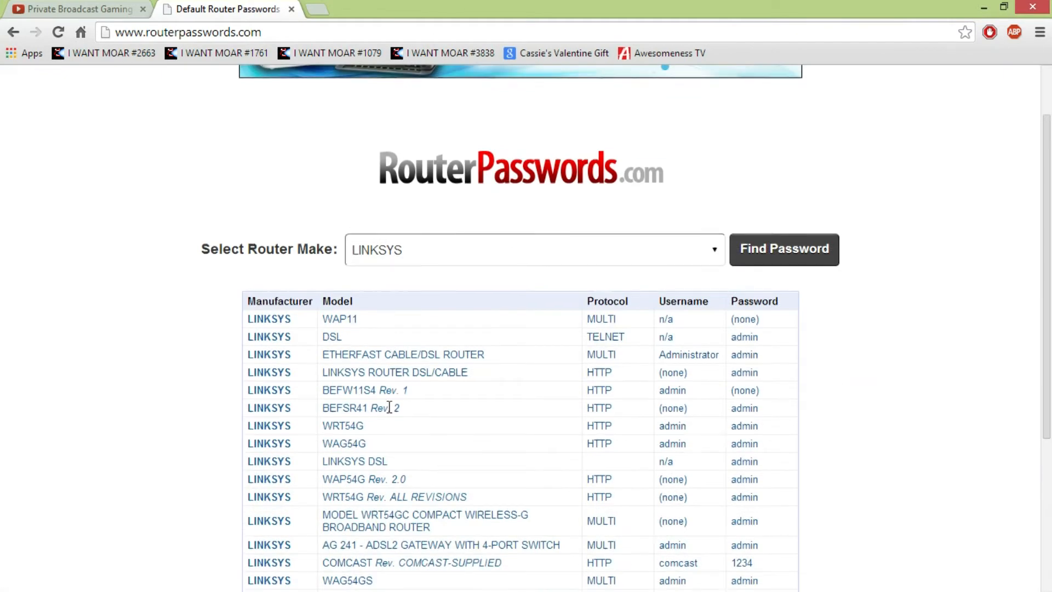
scroll(down, 3)
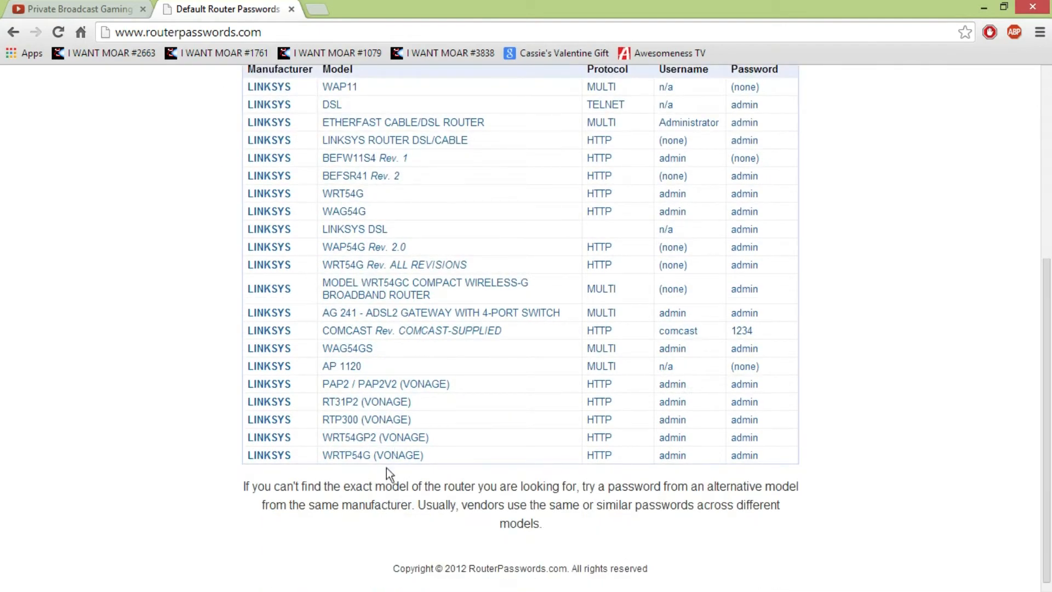
scroll(up, 3)
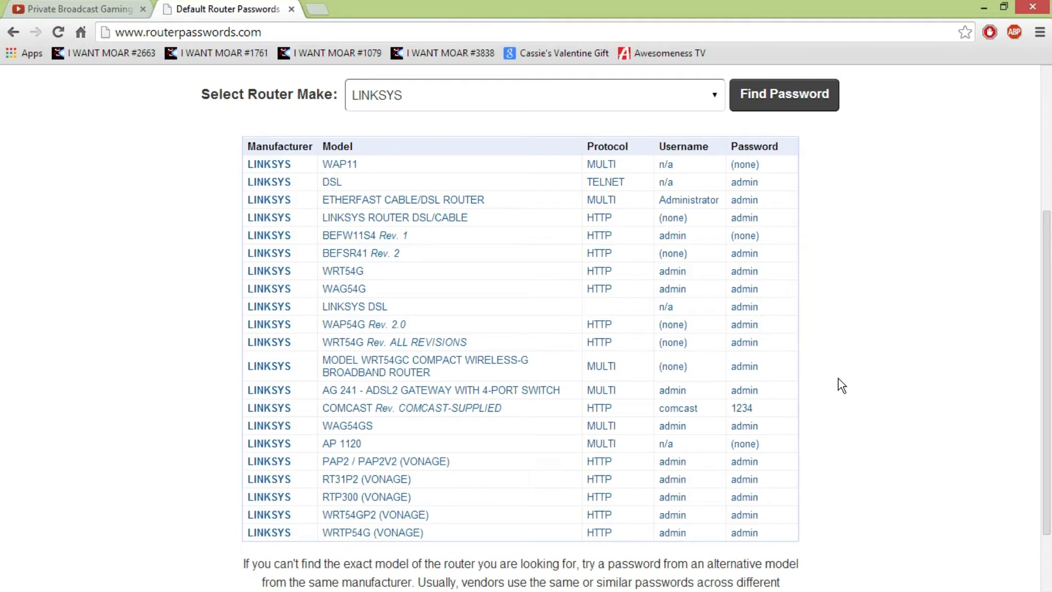
drag(664, 270, 745, 270)
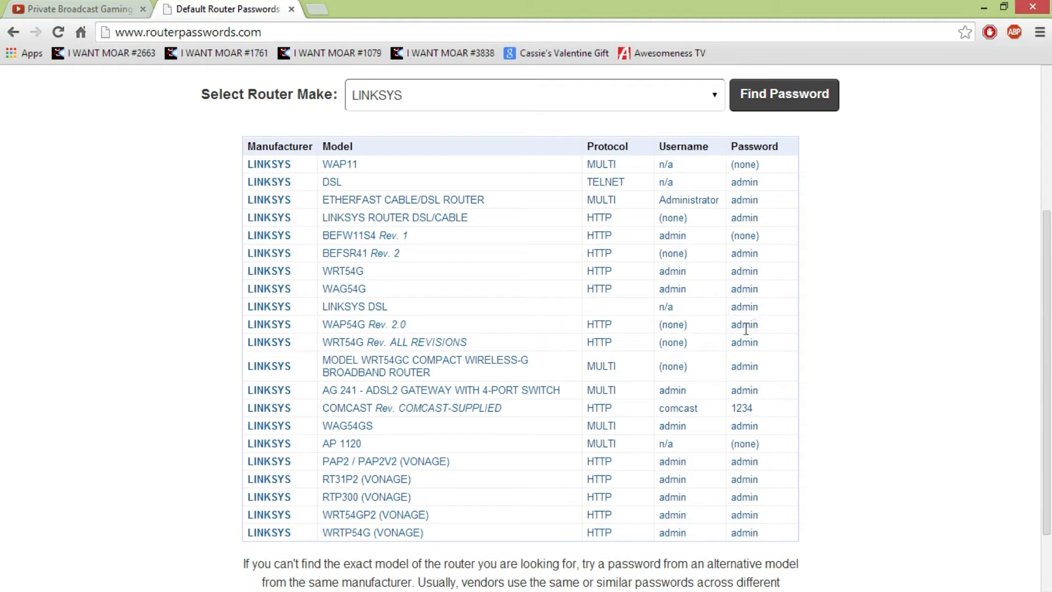
mouse_move(786, 316)
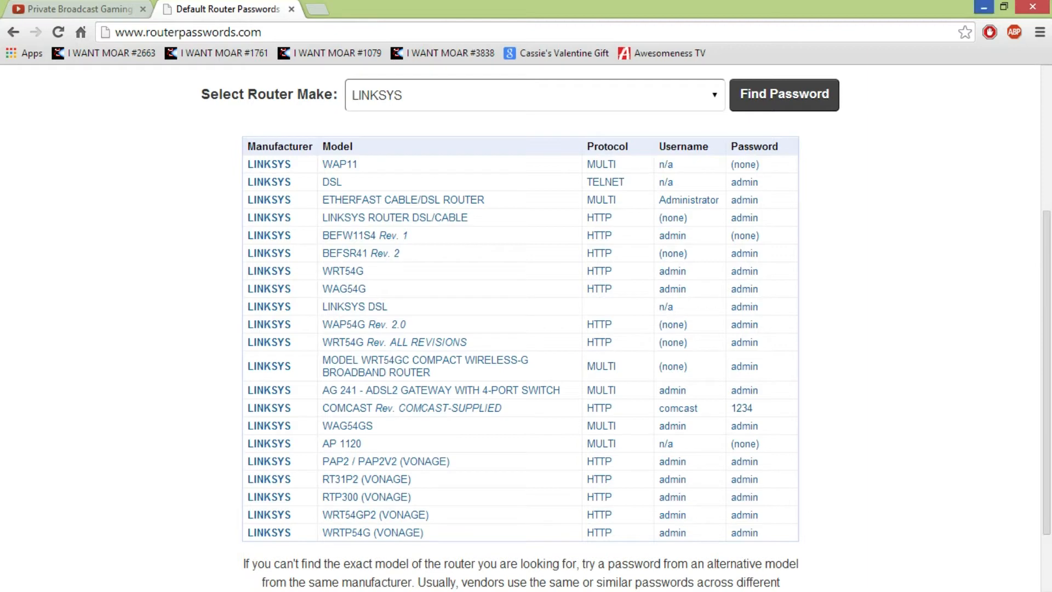
mouse_move(985, 6)
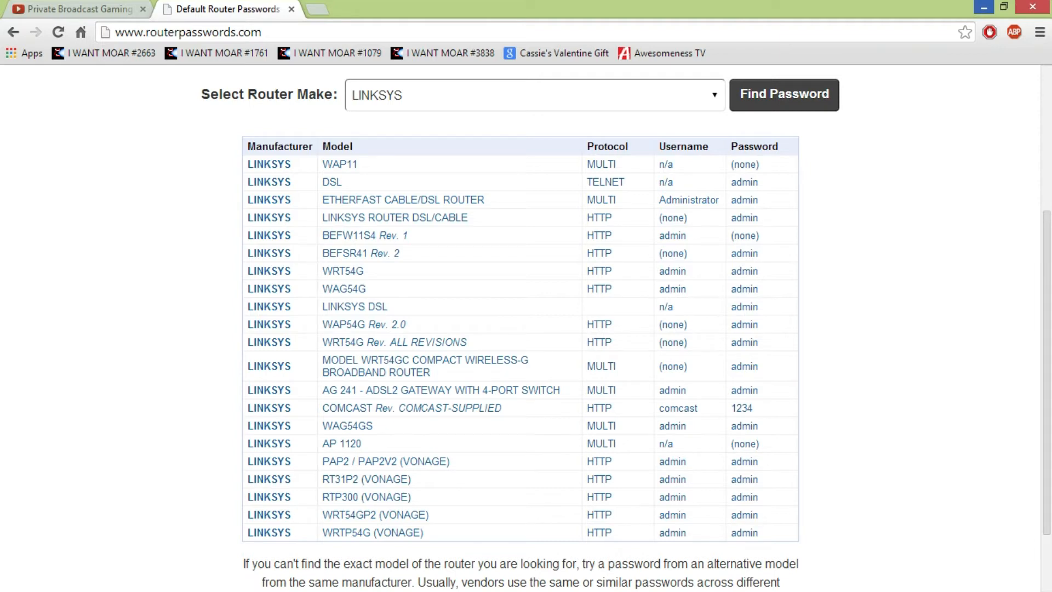
Run ipconfig in a cmd window to show IPv4 192.168.1.101 and gateway 192.168.1.1.
text(cmd)
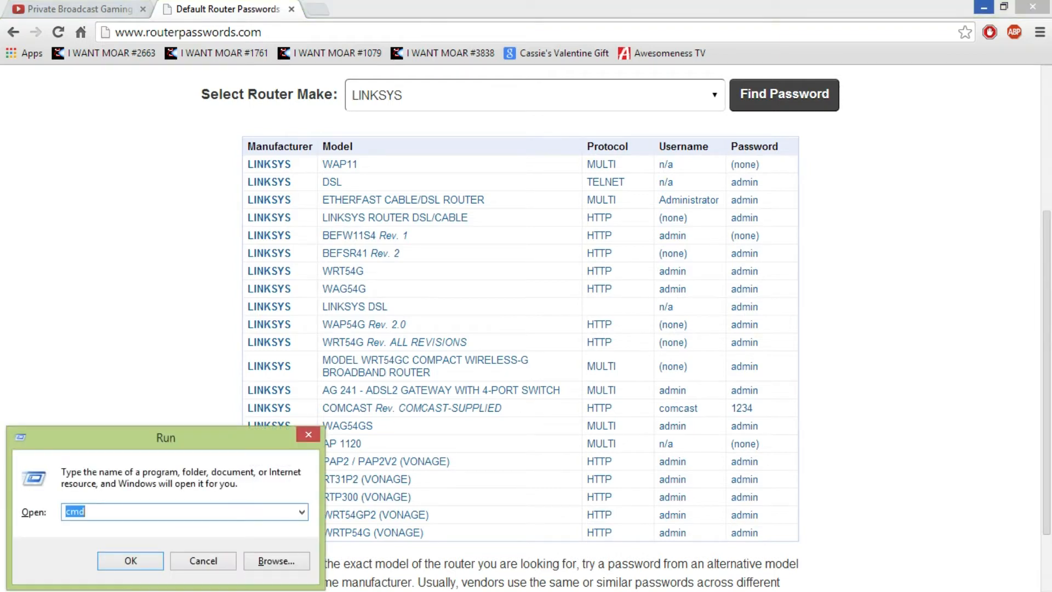
mouse_move(188, 408)
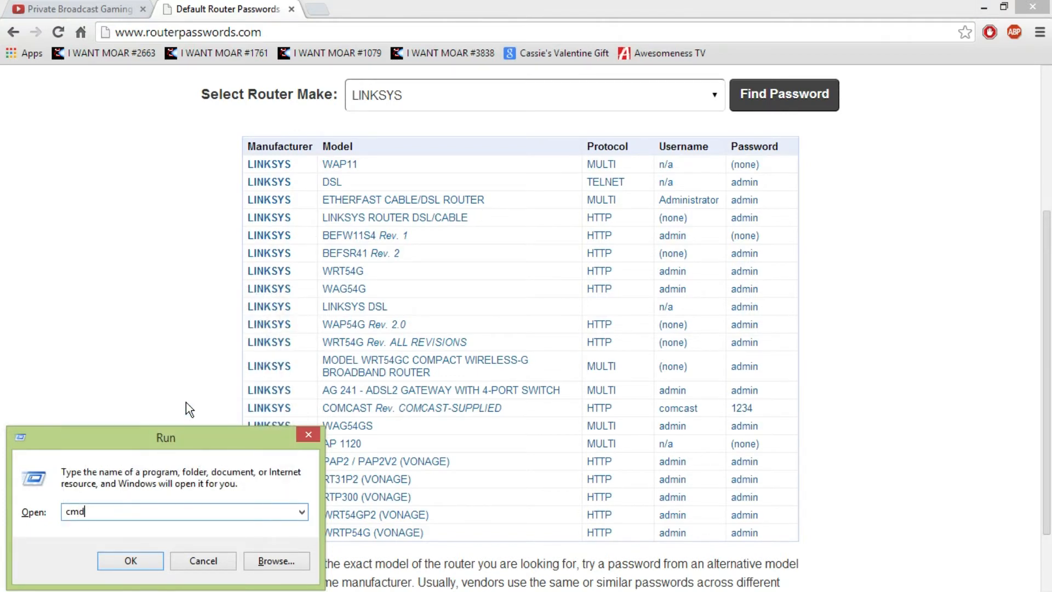
click(130, 560)
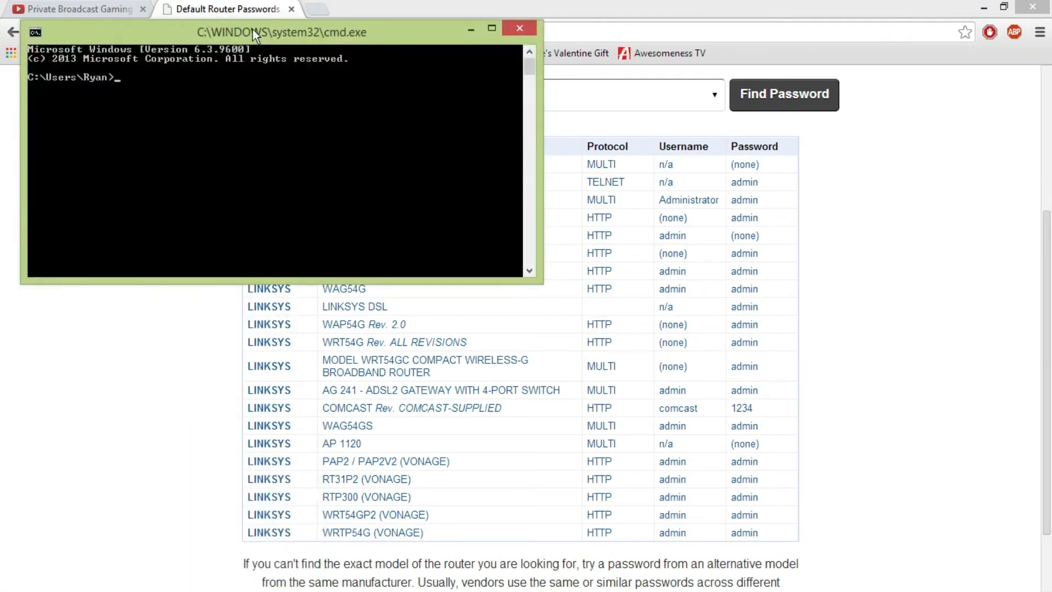
drag(281, 32, 259, 11)
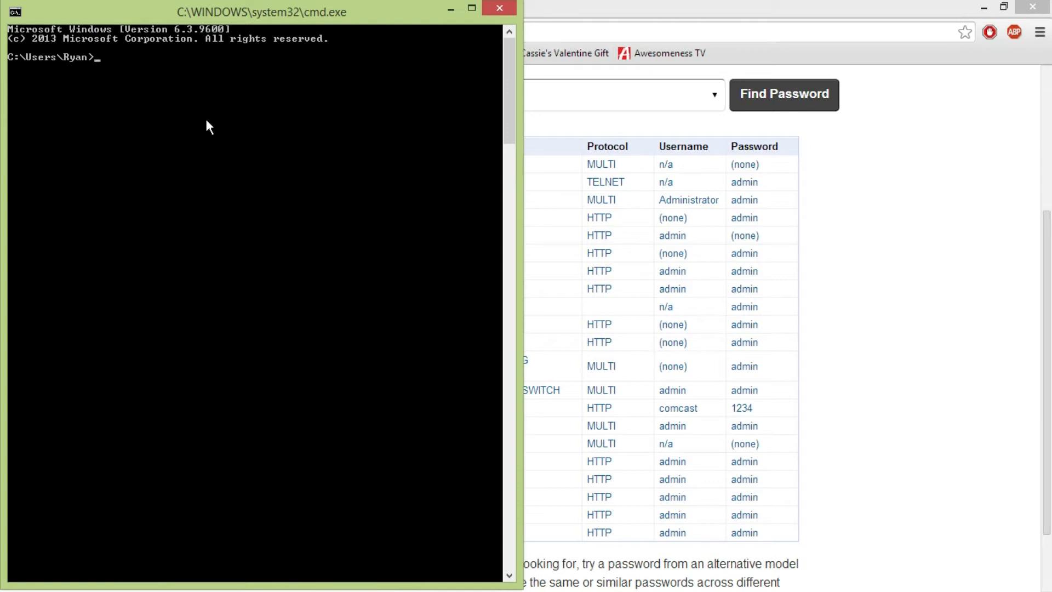
text(ipcon)
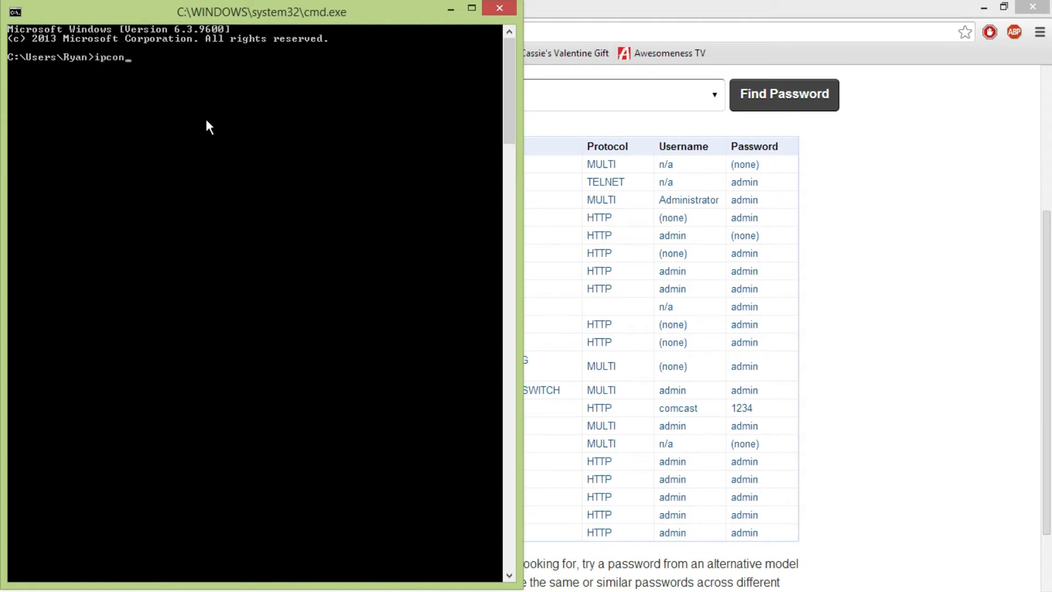
text(fig)
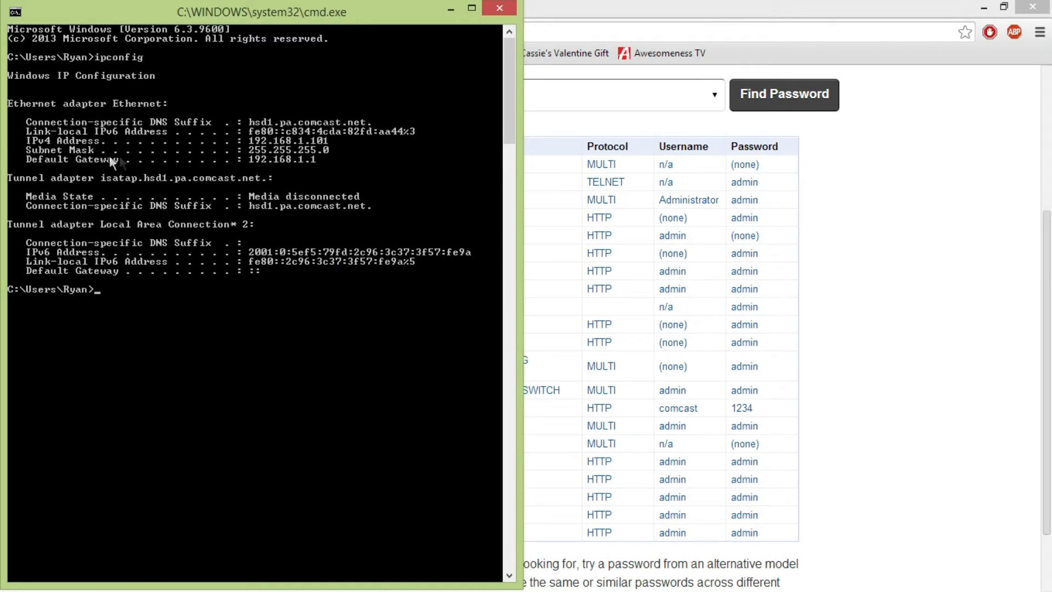
mouse_move(187, 198)
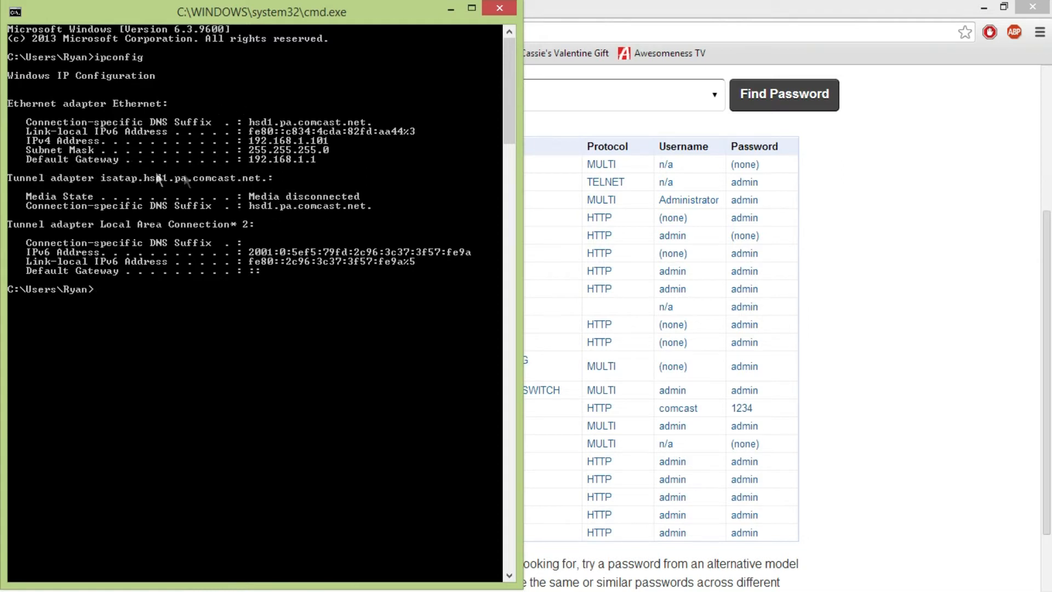
mouse_move(195, 175)
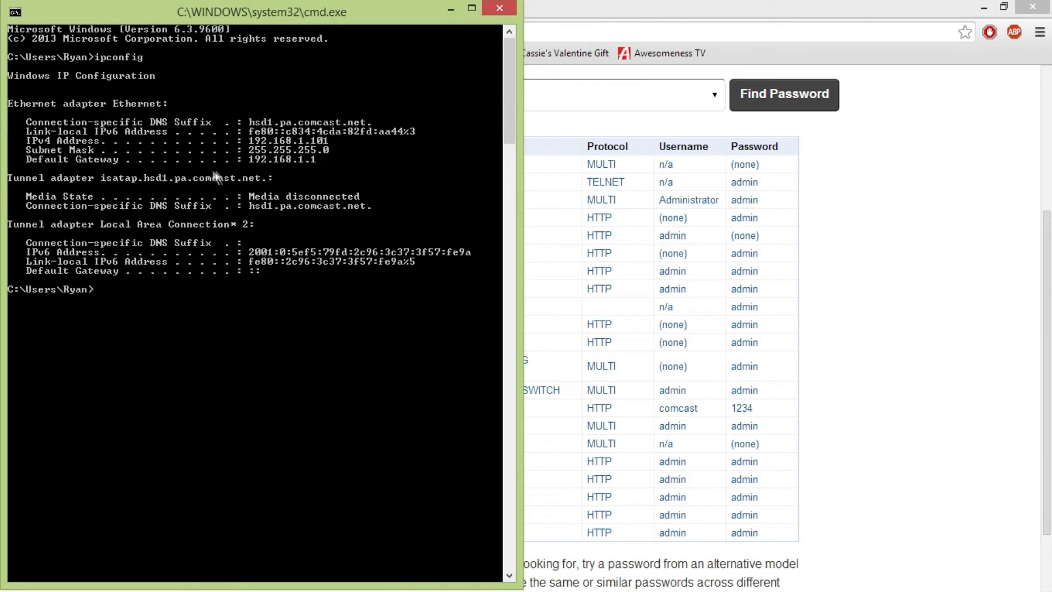
mouse_move(300, 175)
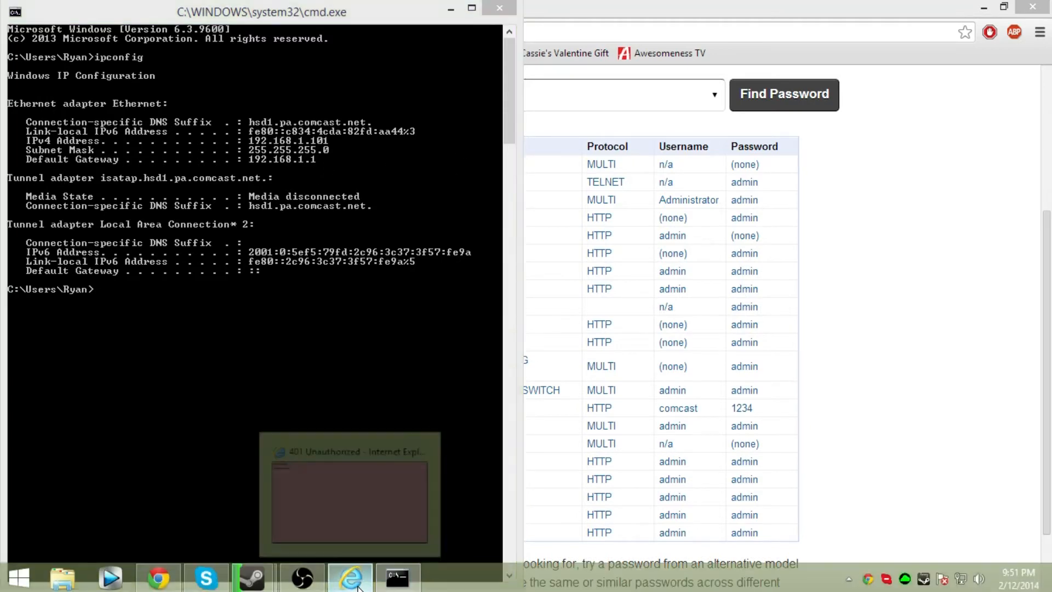
click(349, 577)
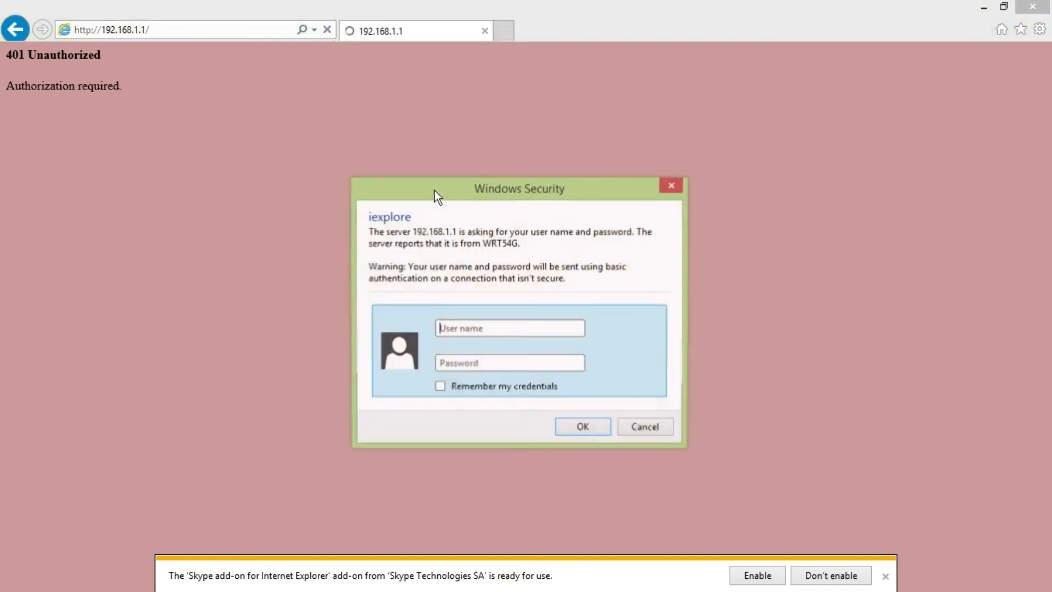
drag(518, 188, 537, 144)
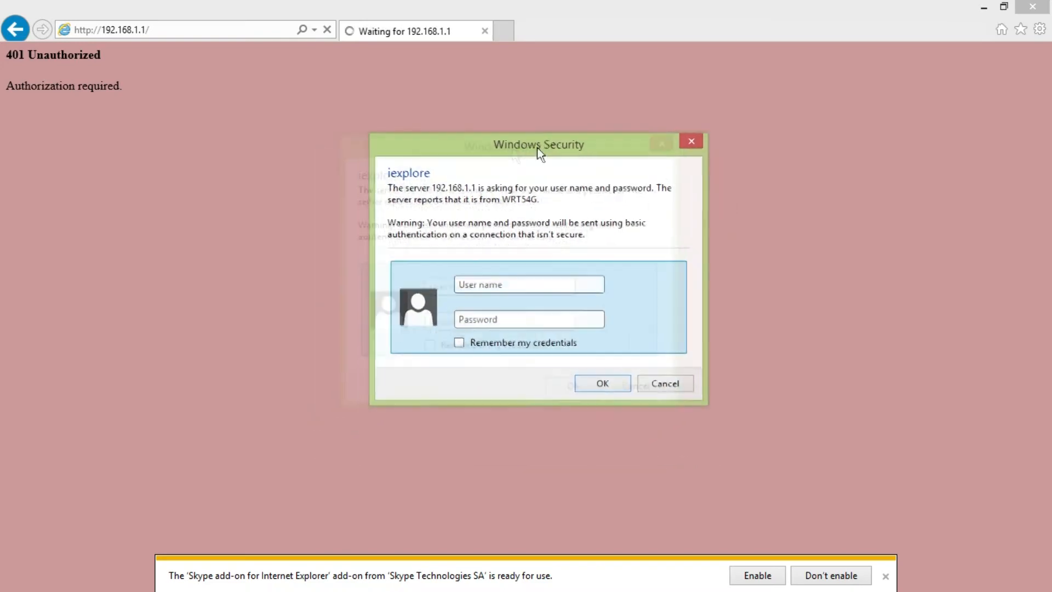
drag(537, 144, 502, 7)
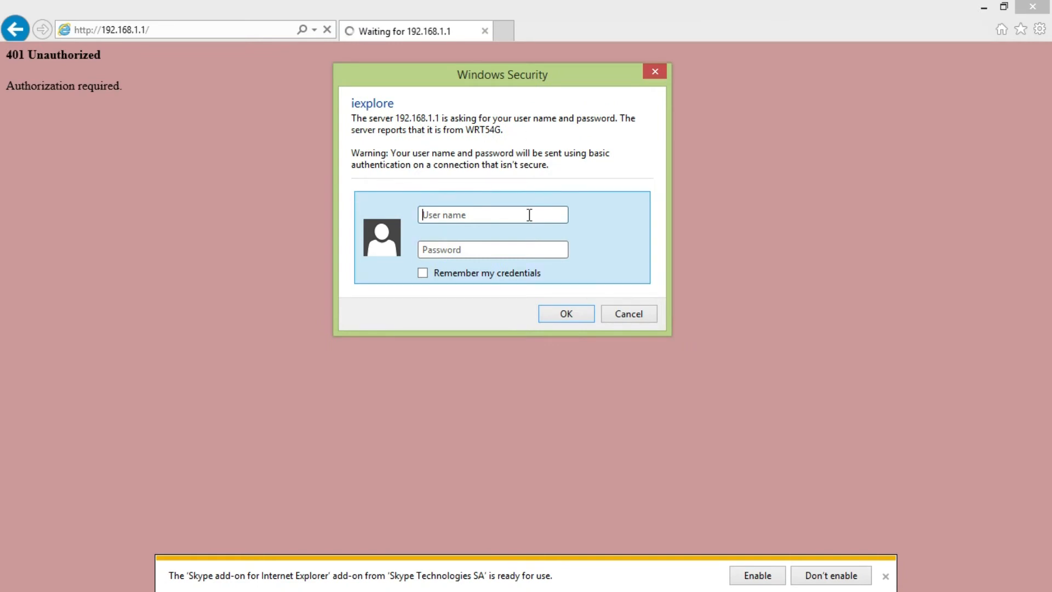
click(492, 213)
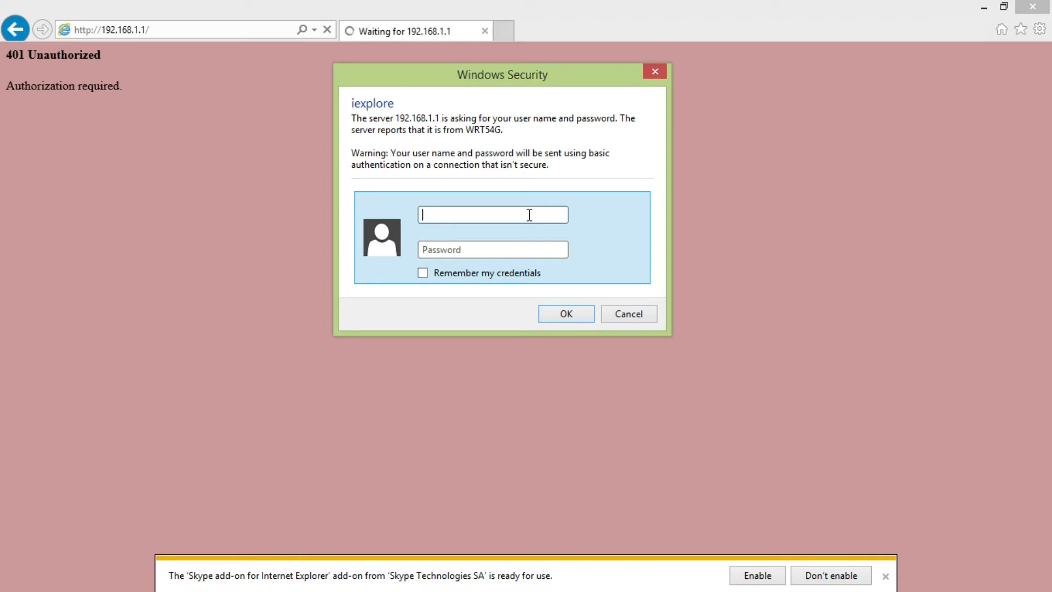
text(nxl14)
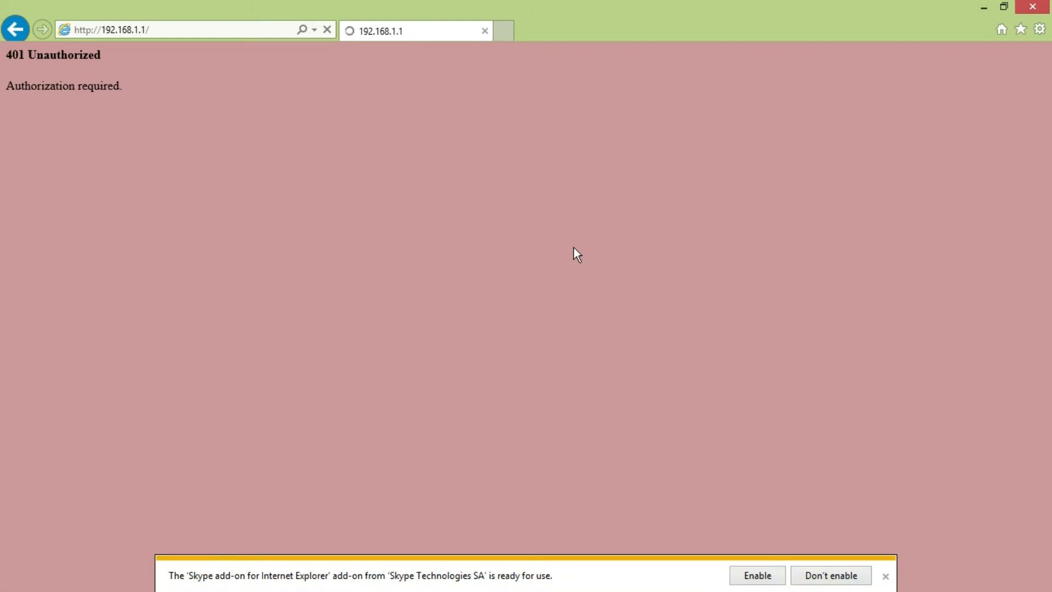
mouse_move(144, 491)
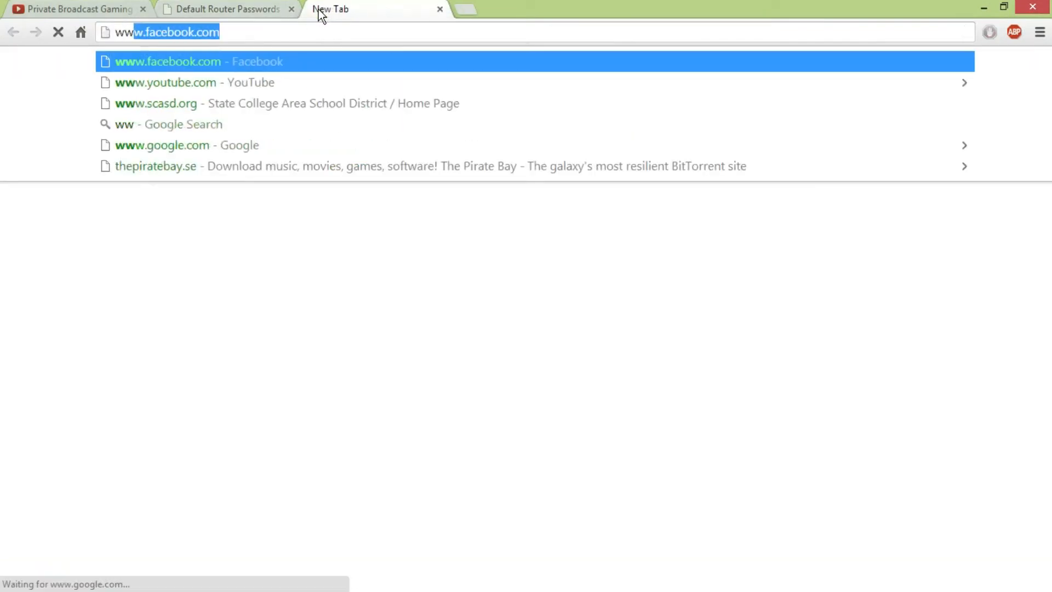
Navigate to 192.168.1.1 in a new tab, landing on the Linksys Basic Setup page.
text(192.168.1.1)
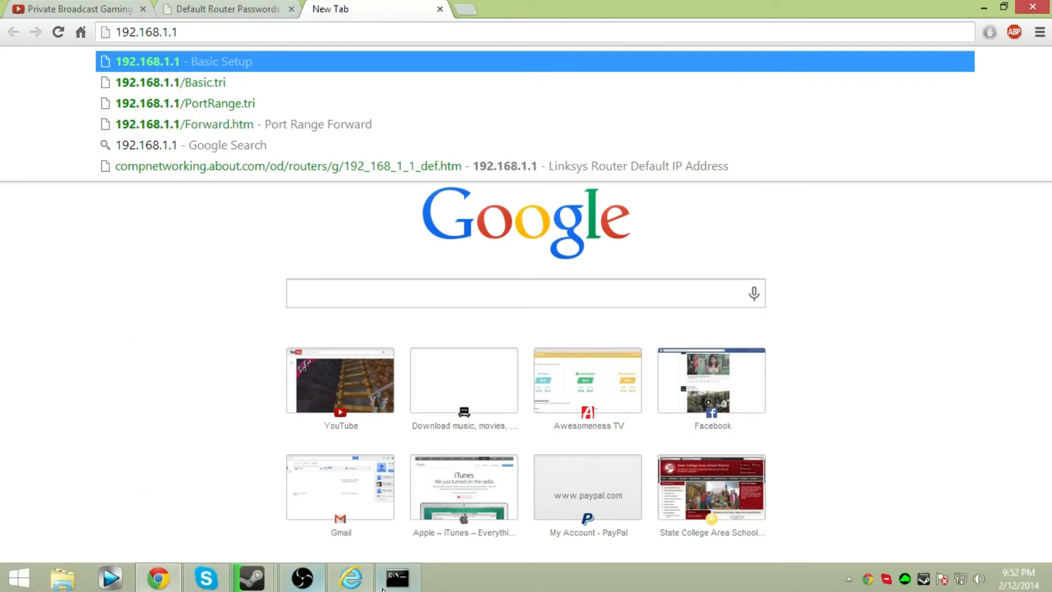
click(397, 578)
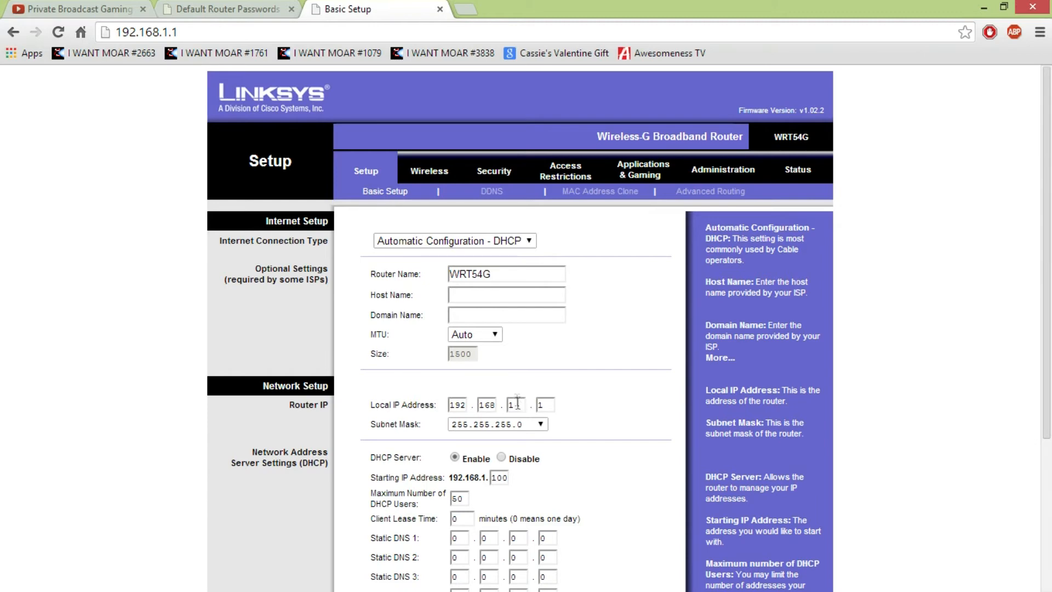
scroll(down, 3)
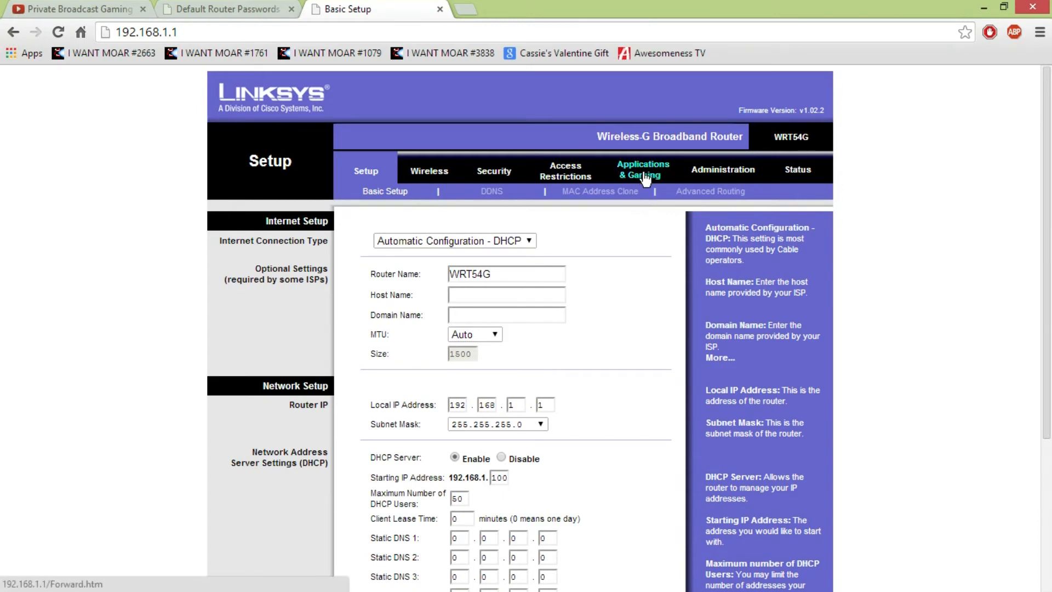
Go to Applications & Gaming to load the empty Port Range Forward table.
click(642, 169)
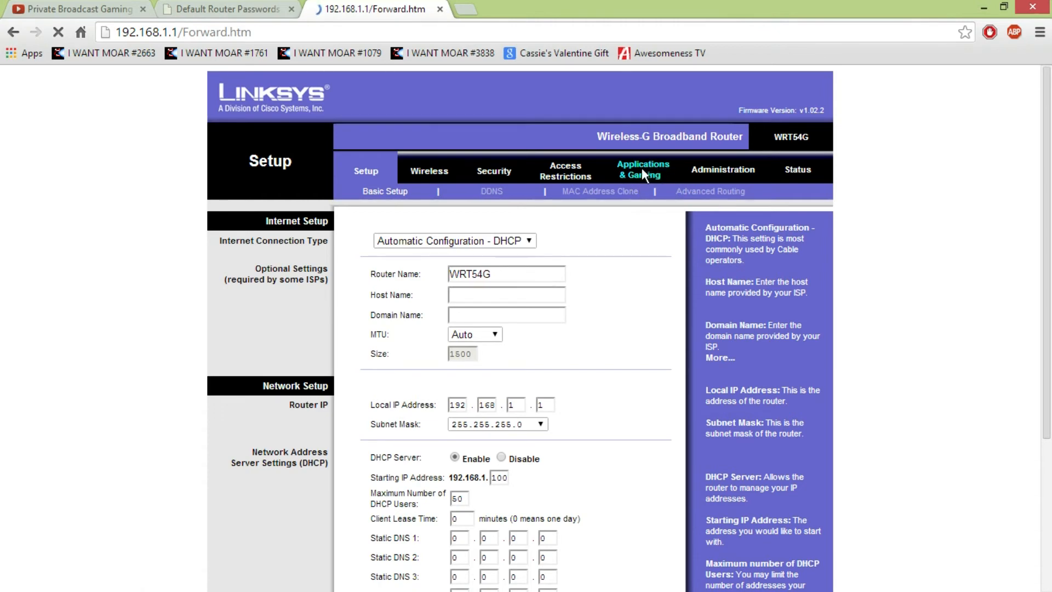
click(642, 168)
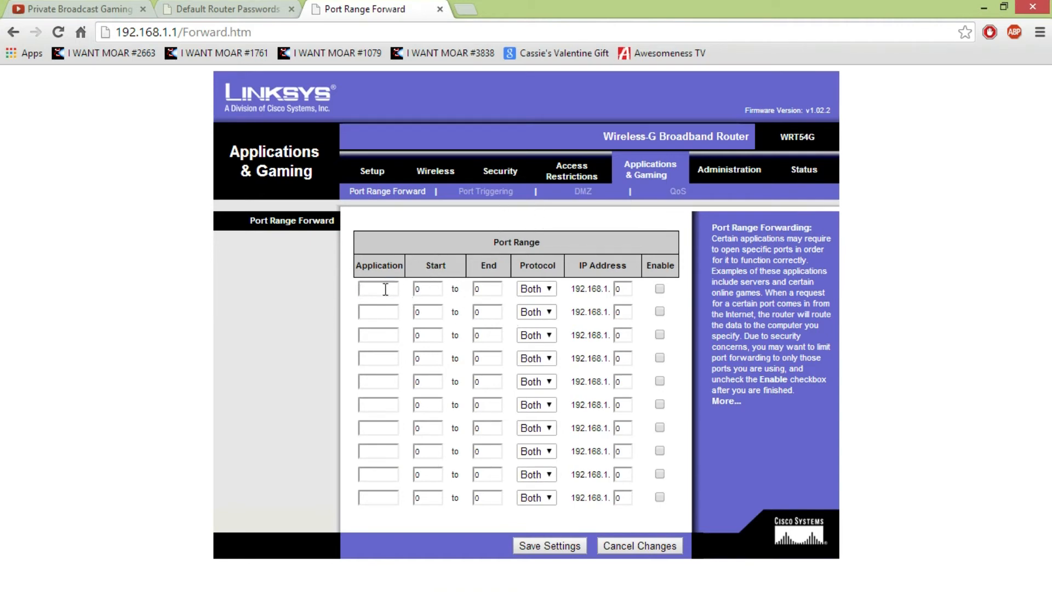
Enter 'Minecraft' as the first row's application with start and end ports 25565.
click(378, 288)
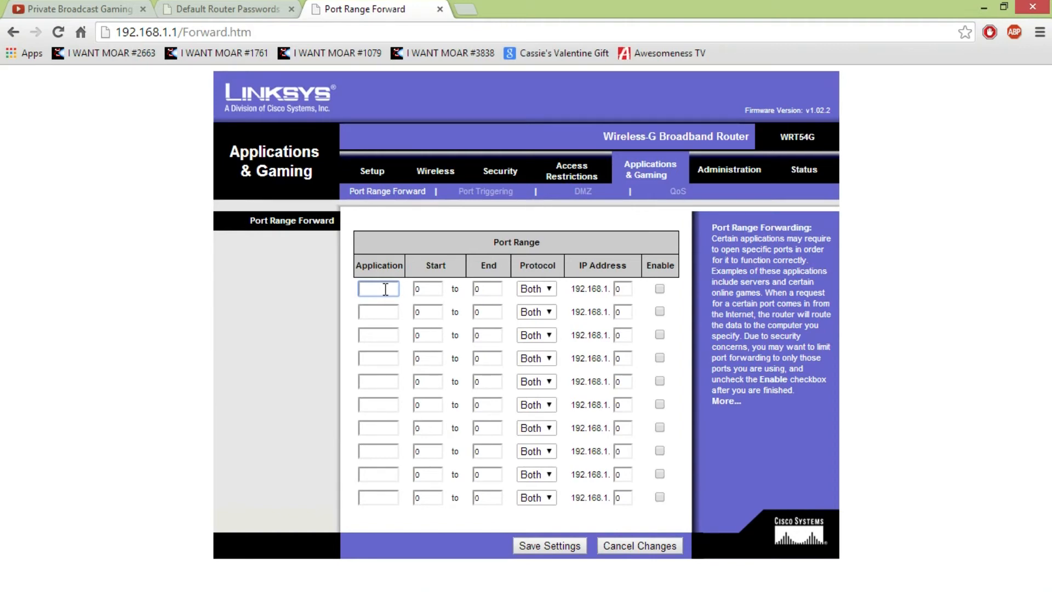
text(Minecra)
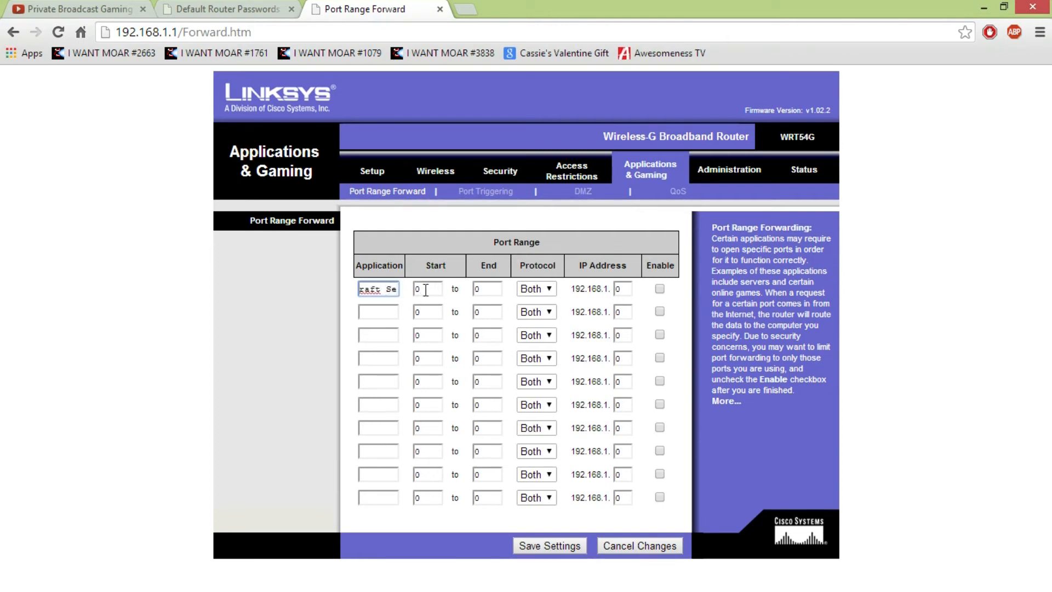
text(necraft)
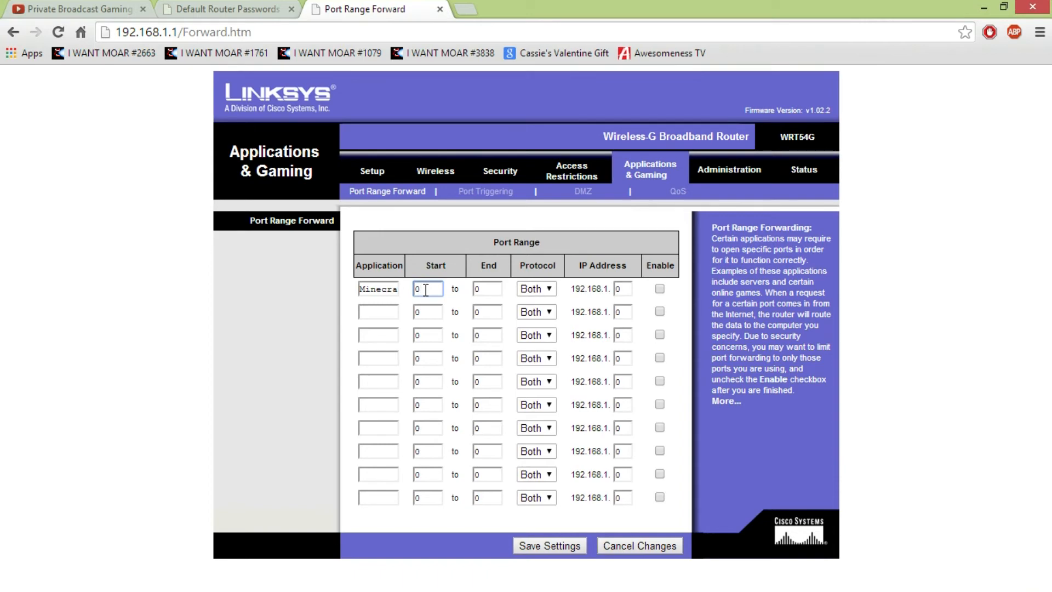
text(25565)
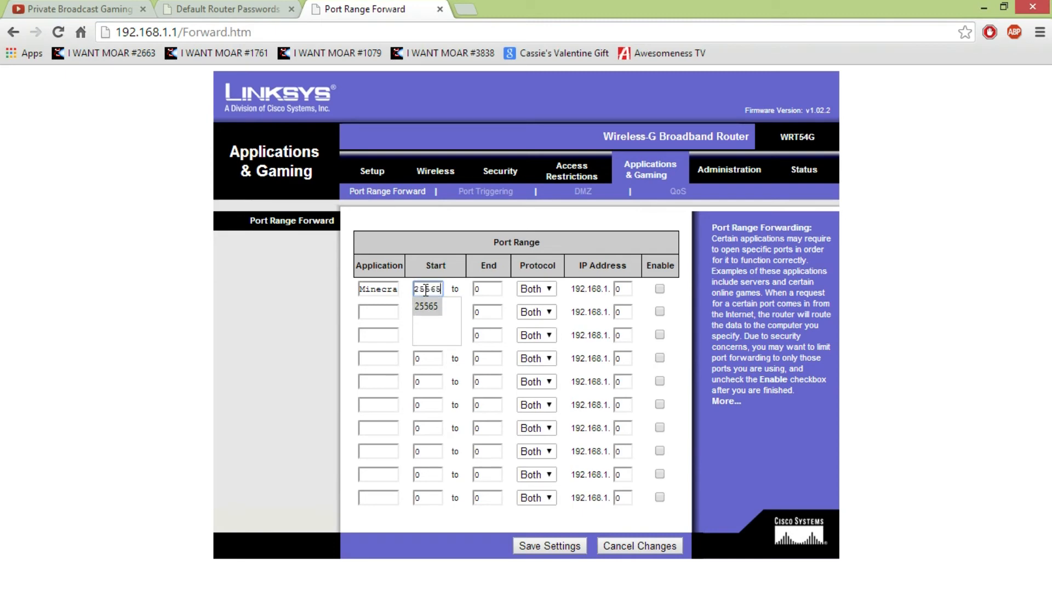
click(487, 288)
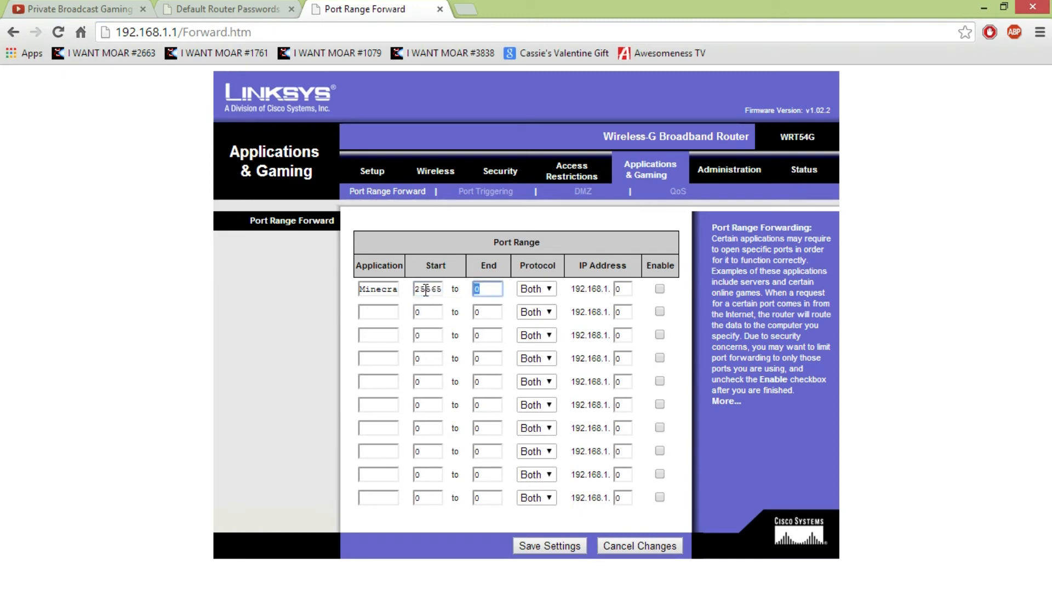
text(25565)
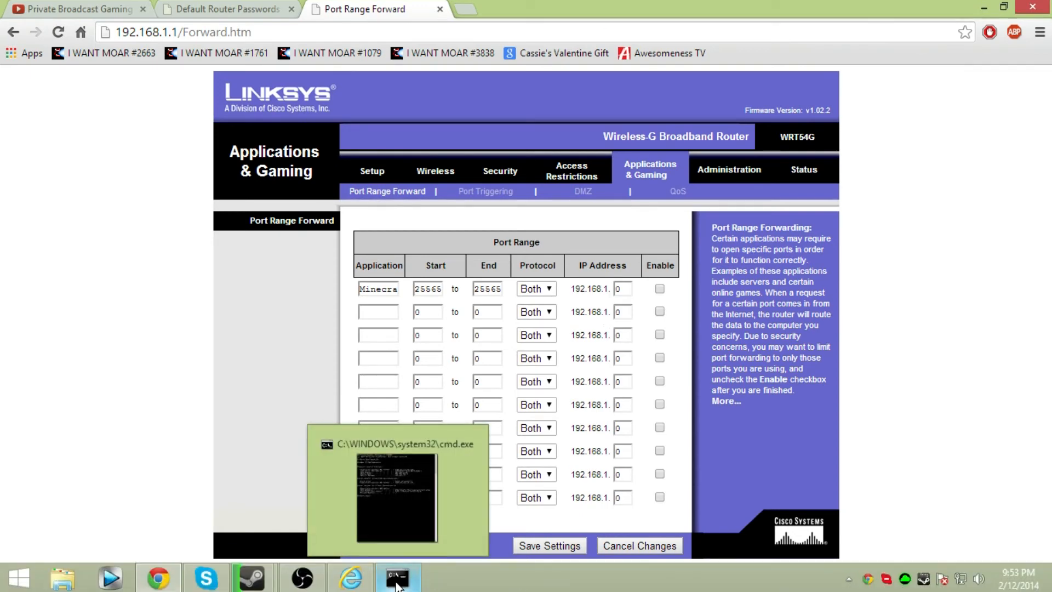
click(397, 576)
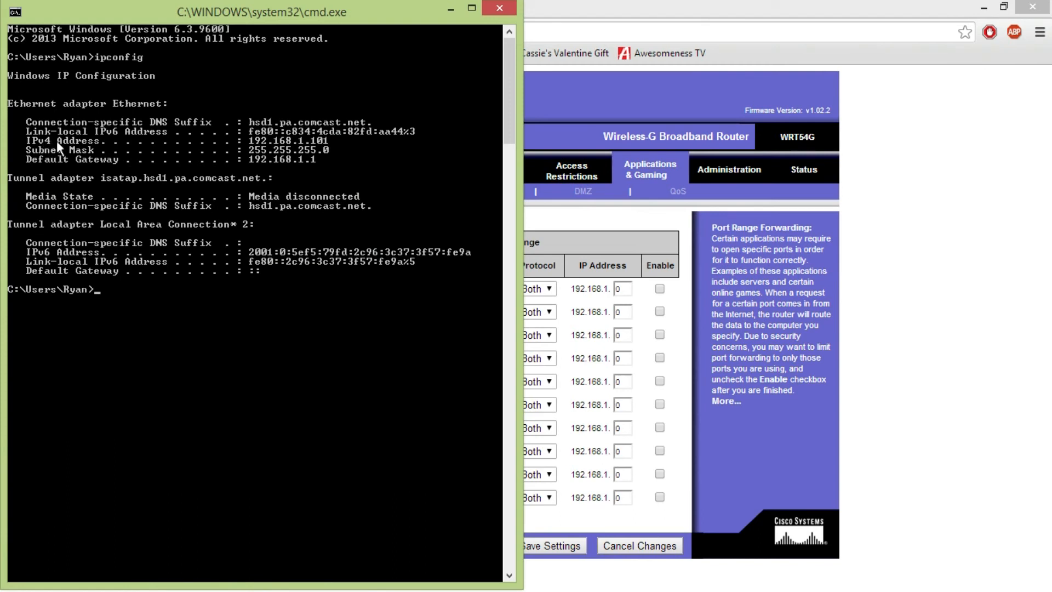
mouse_move(256, 157)
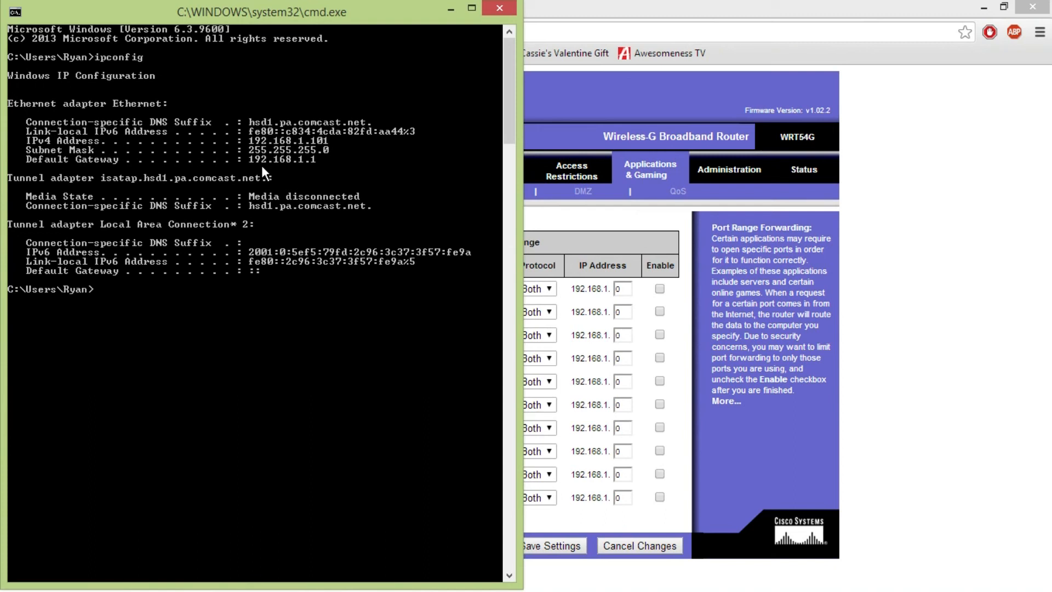
mouse_move(265, 162)
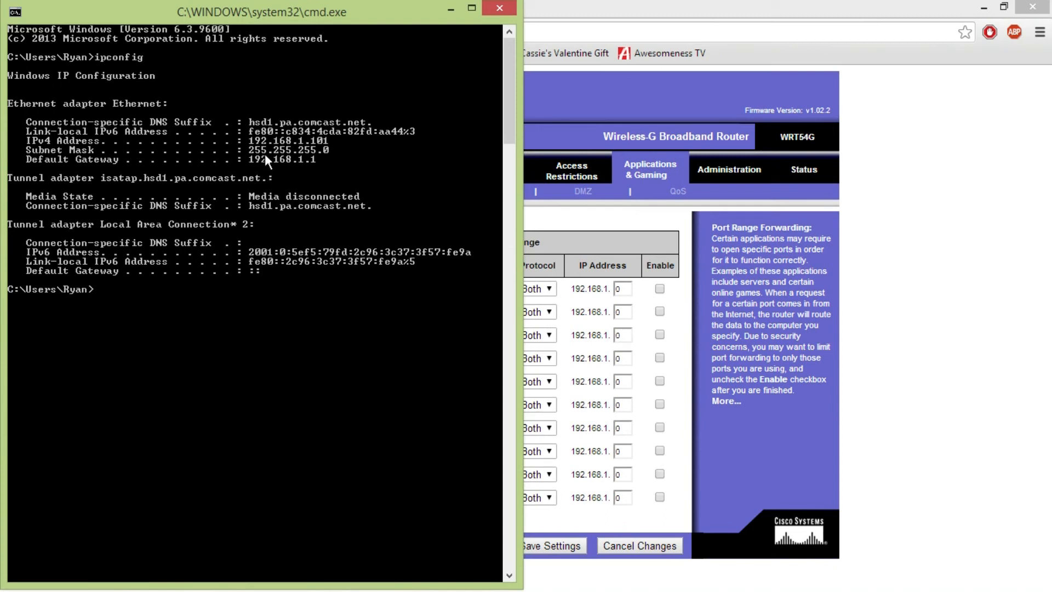
mouse_move(252, 150)
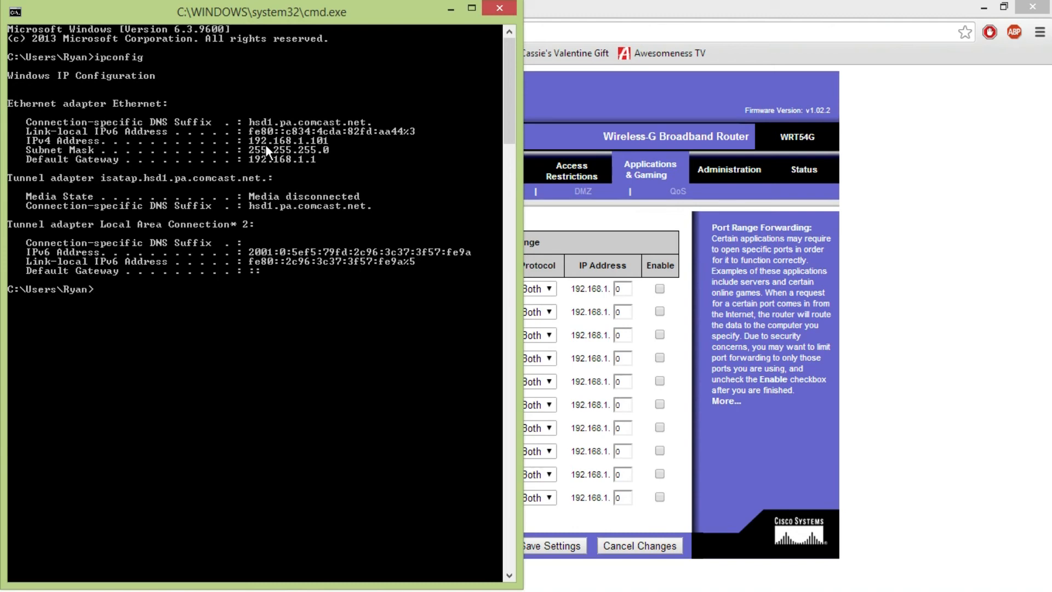
mouse_move(490, 183)
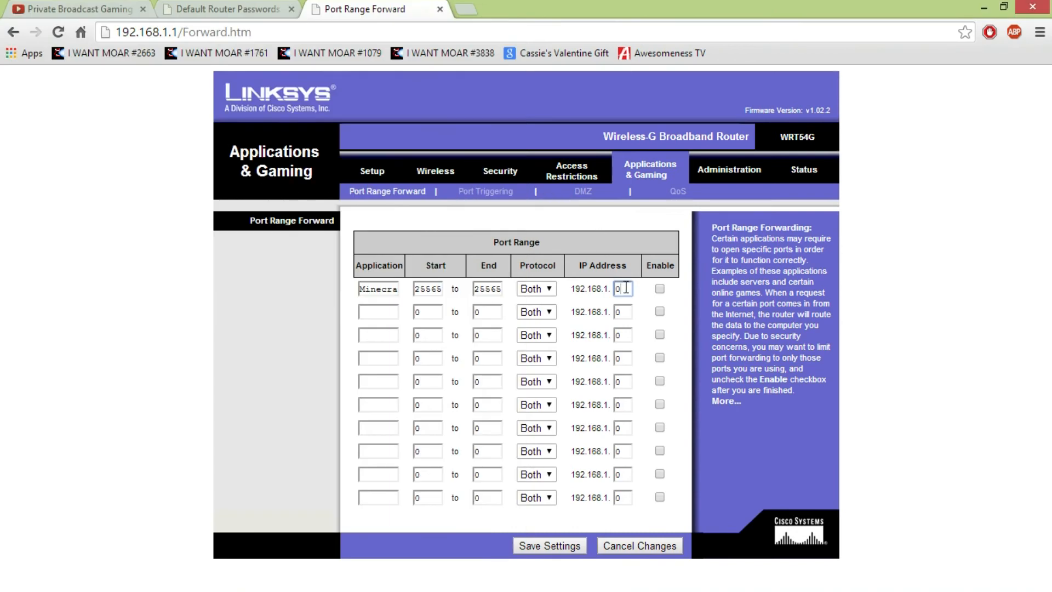
Set the rule's IP ending to 101, tick Enable, and save the forwarding settings.
double_click(601, 265)
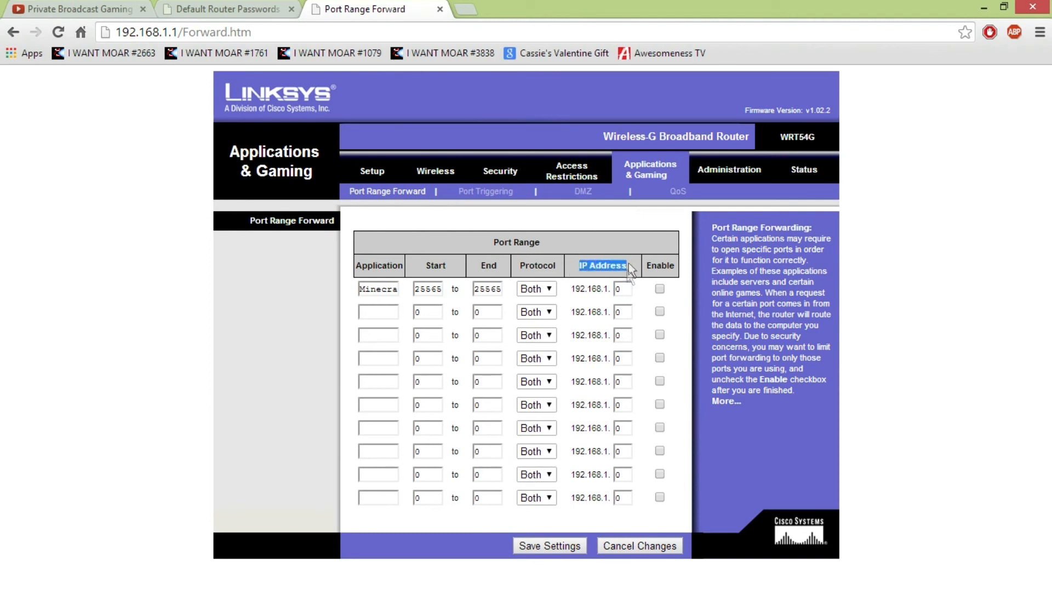
click(620, 288)
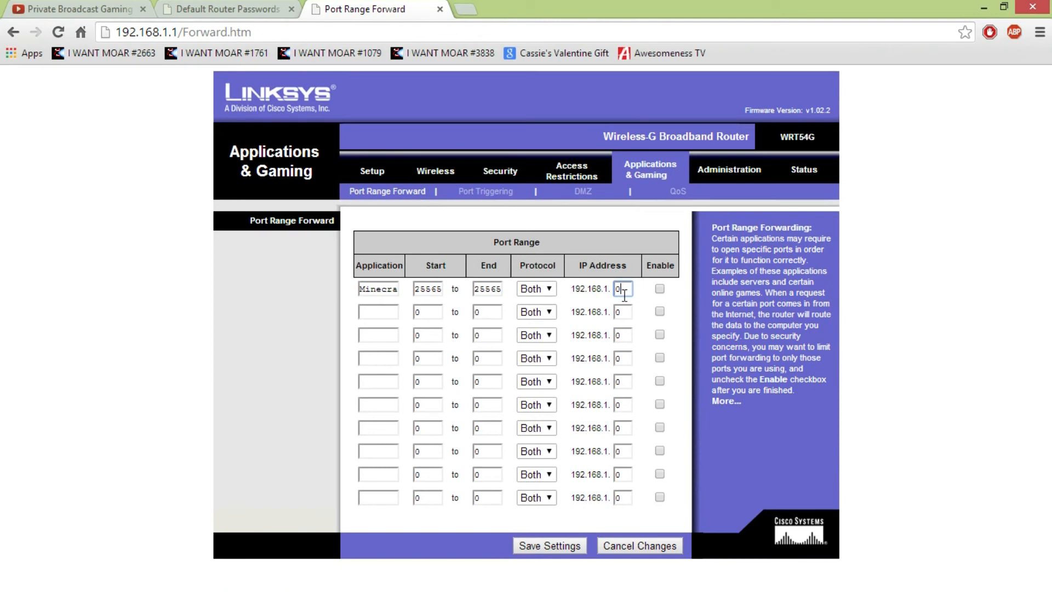
click(620, 288)
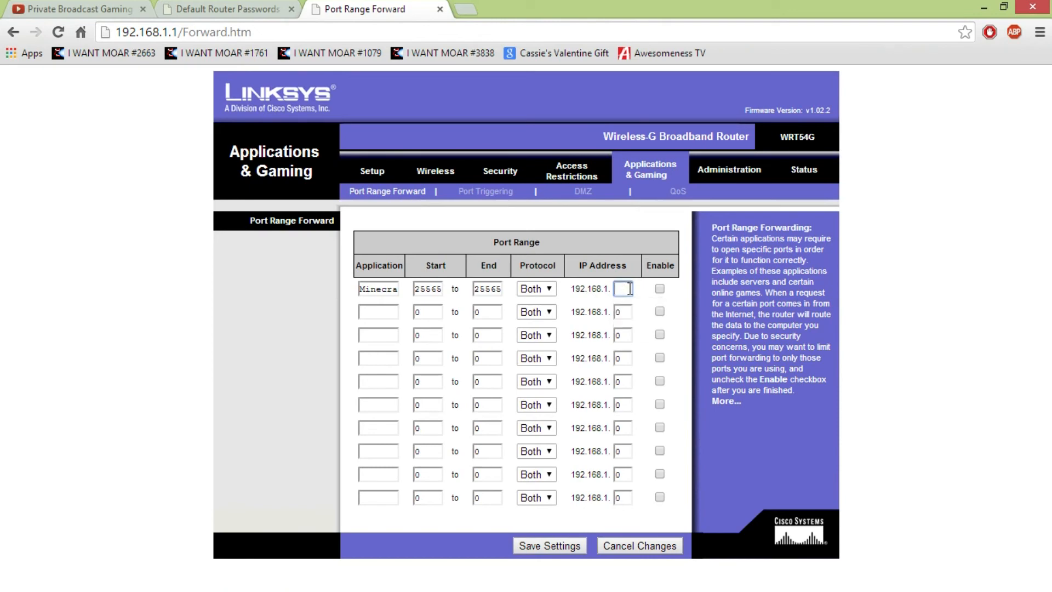
text(1)
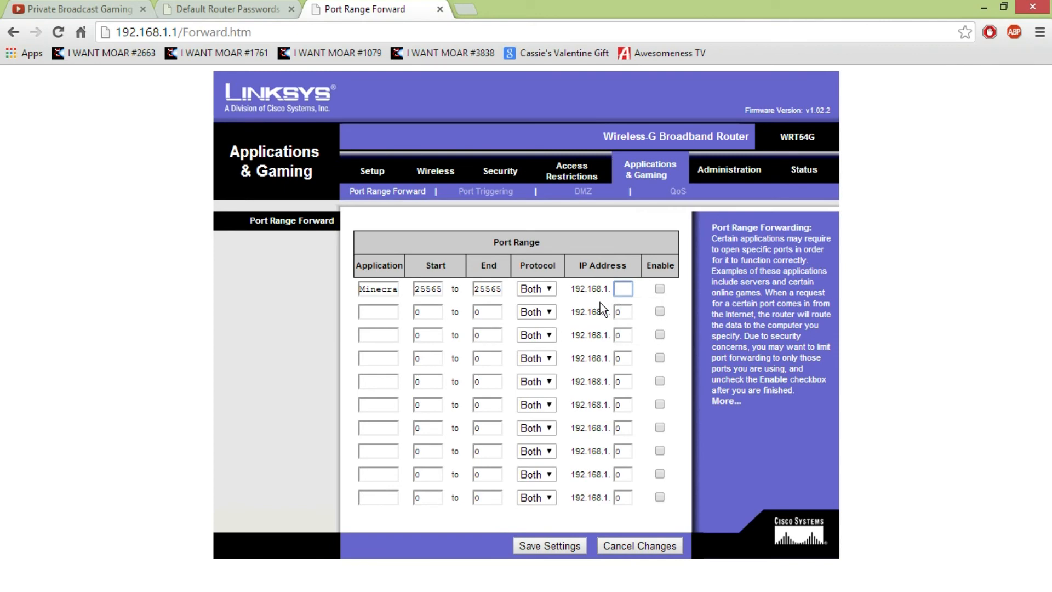
text(101)
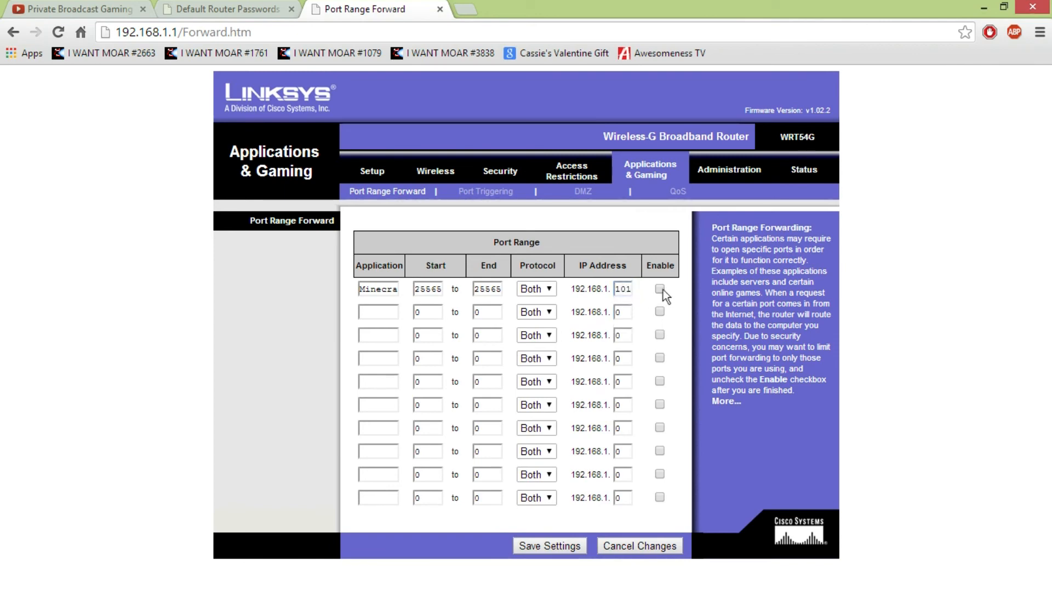
click(658, 288)
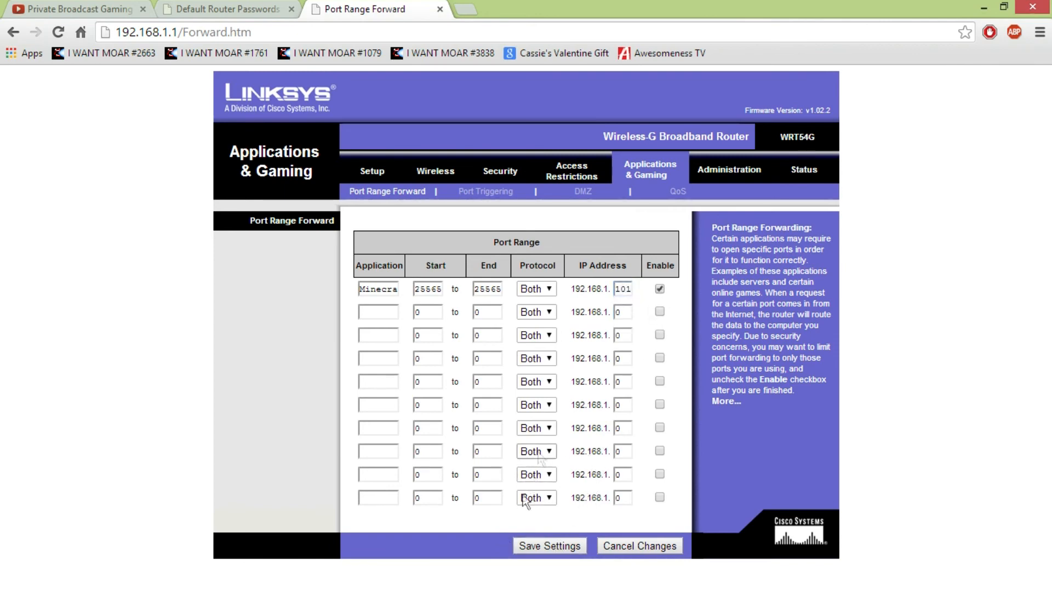
click(549, 544)
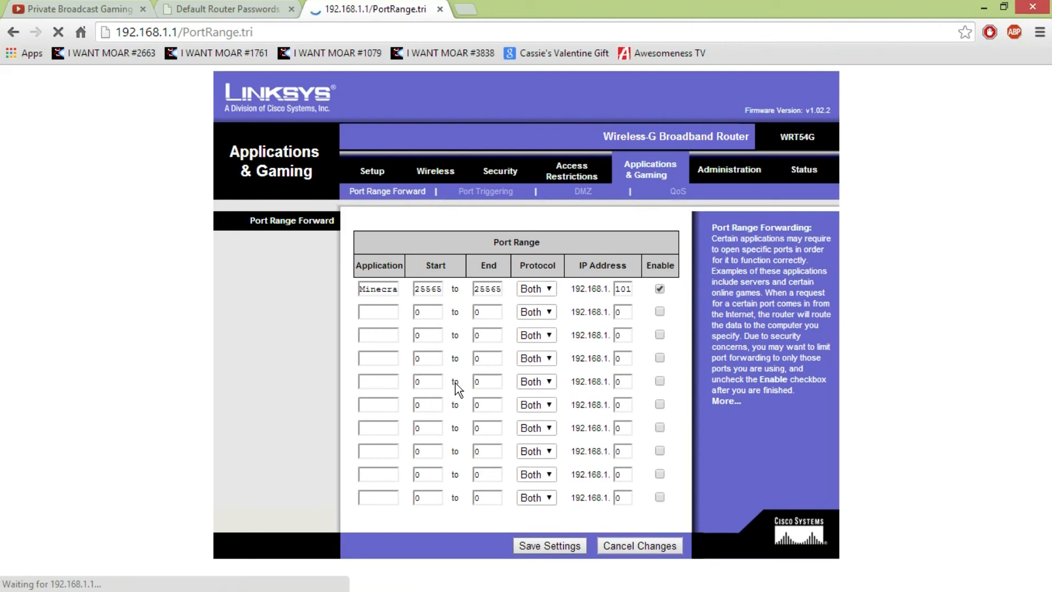
Continue past the 'Settings are successful' notice back to the Port Range Forward table.
click(547, 544)
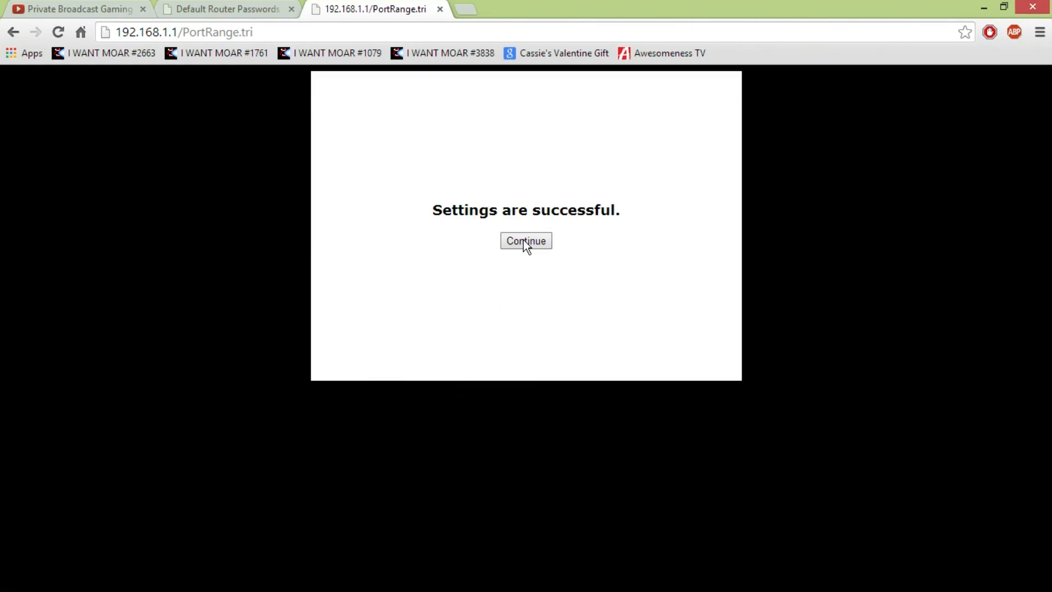
click(526, 241)
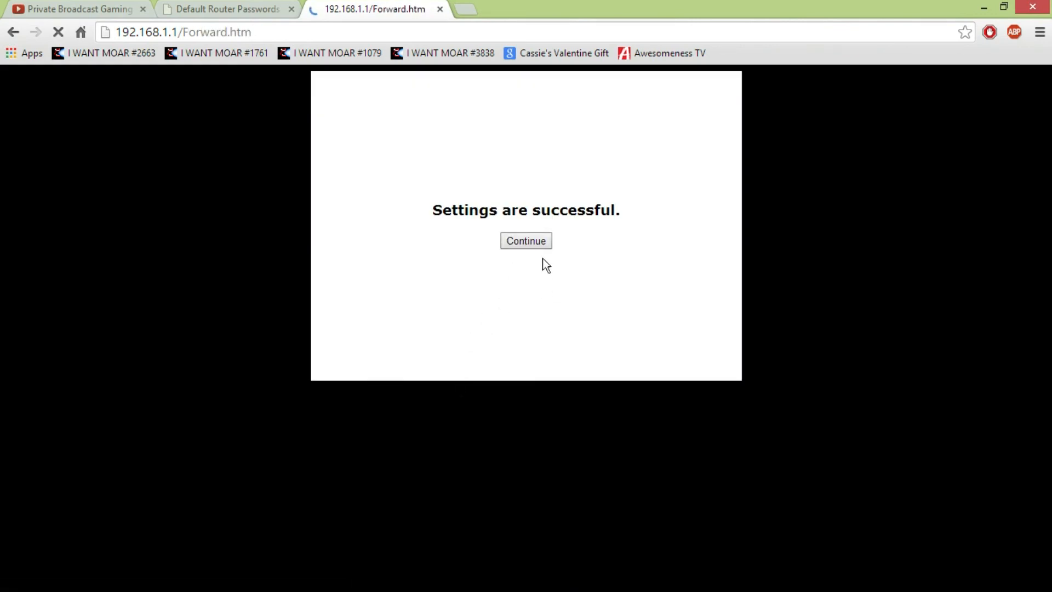
click(525, 240)
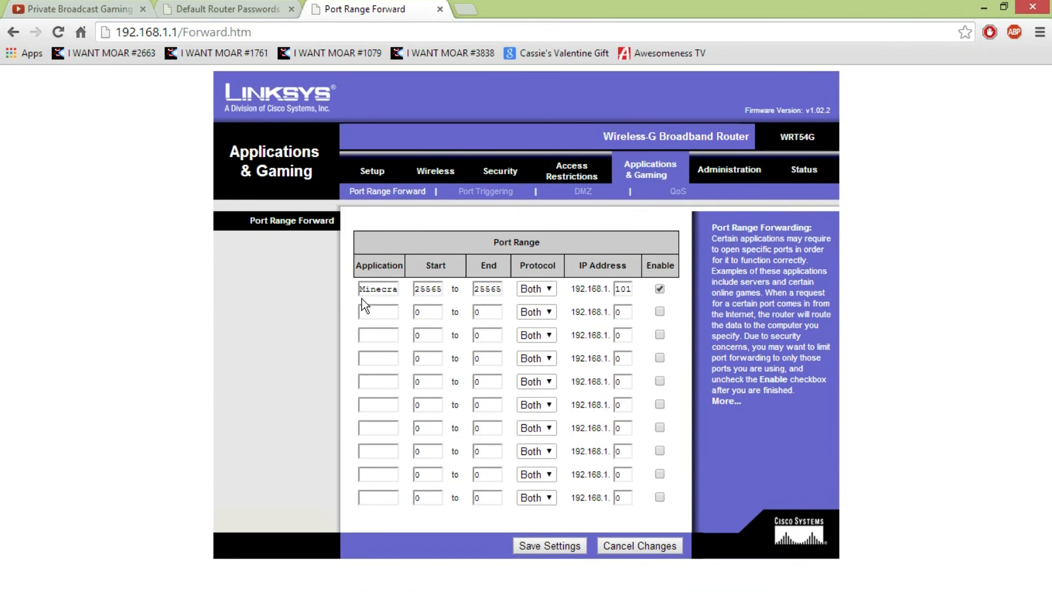
mouse_move(467, 342)
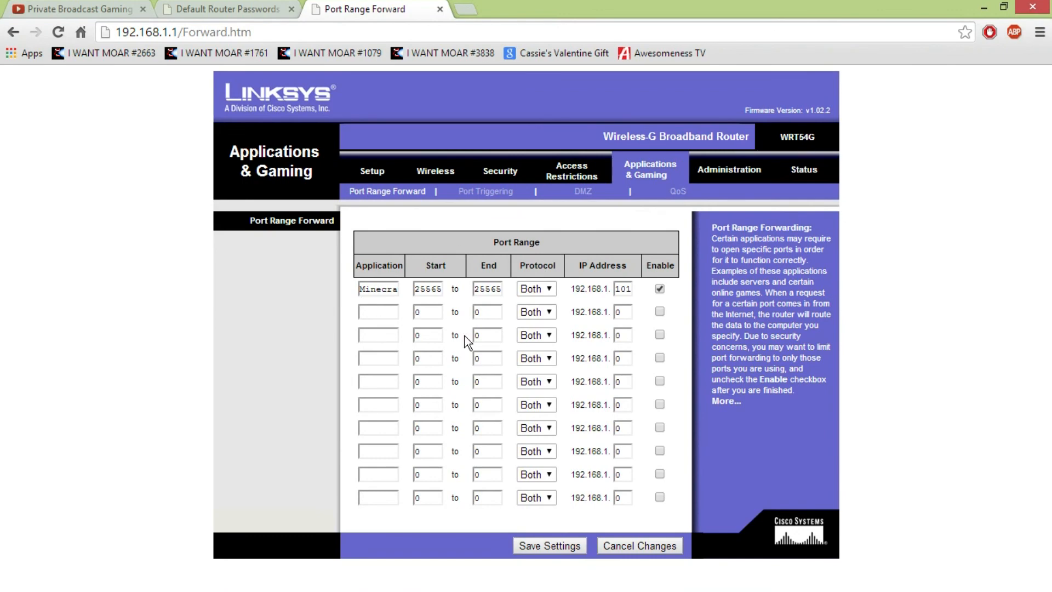
mouse_move(466, 14)
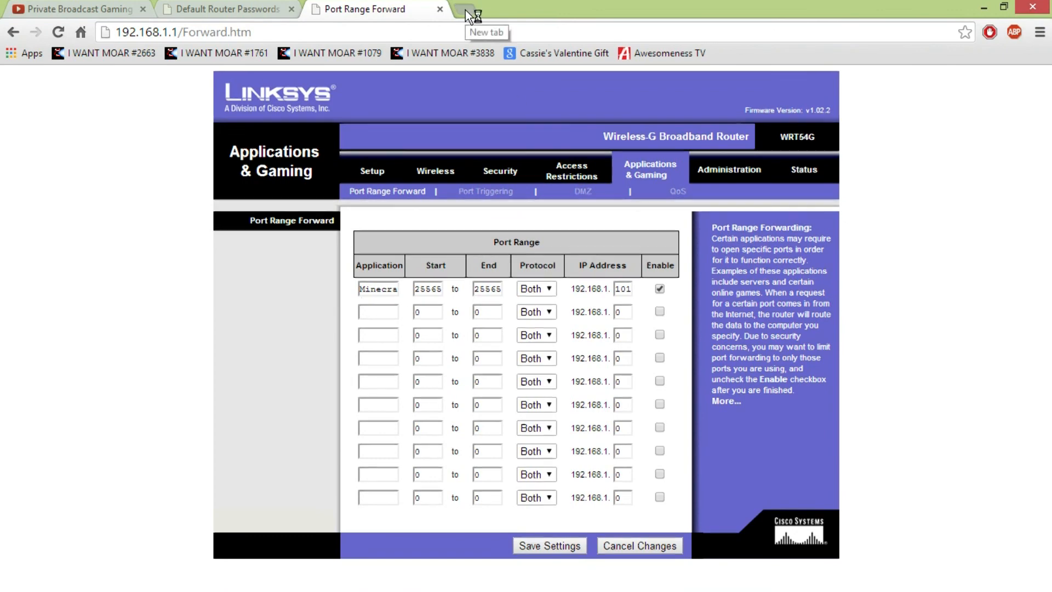
Start a web search in a new tab beginning with 'what'.
click(467, 10)
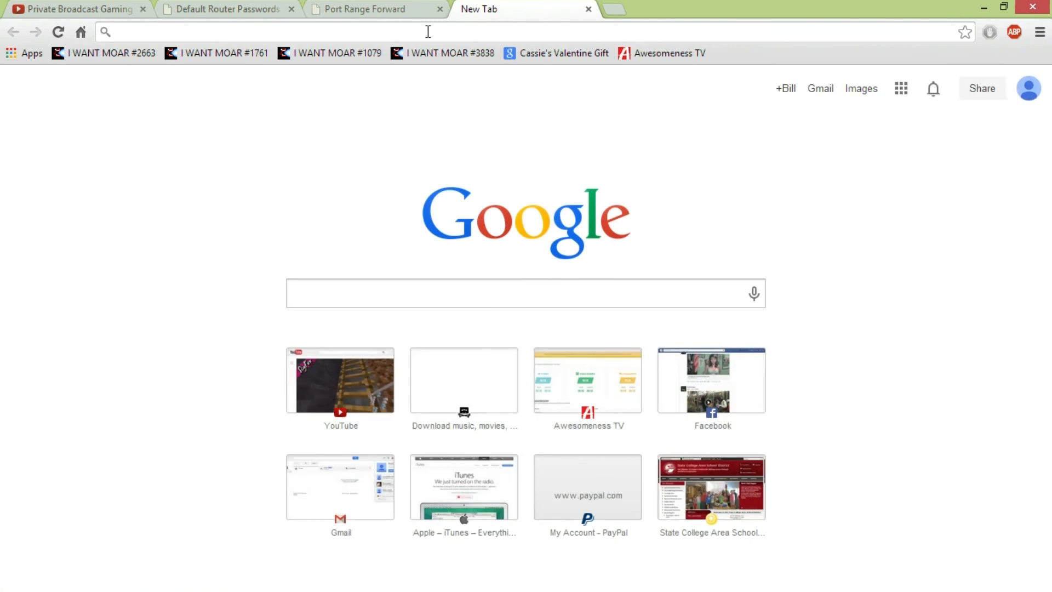
text(what)
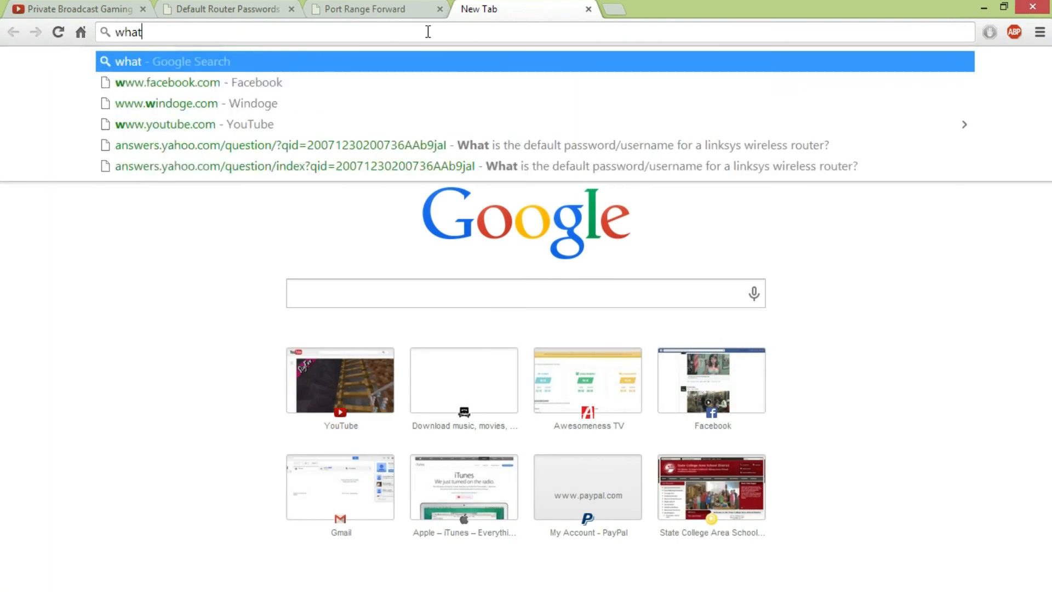